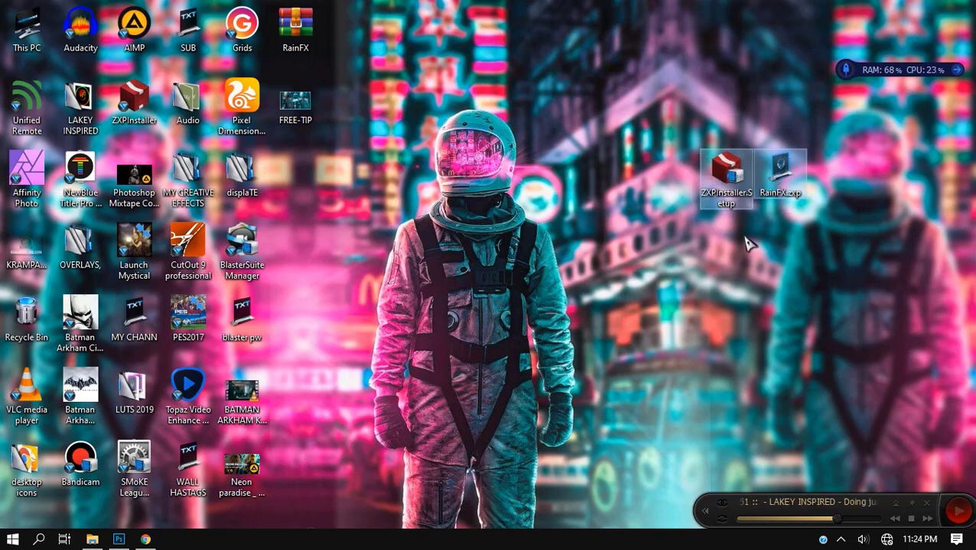
{"action": "mouse_move", "coordinate": [777, 220]}
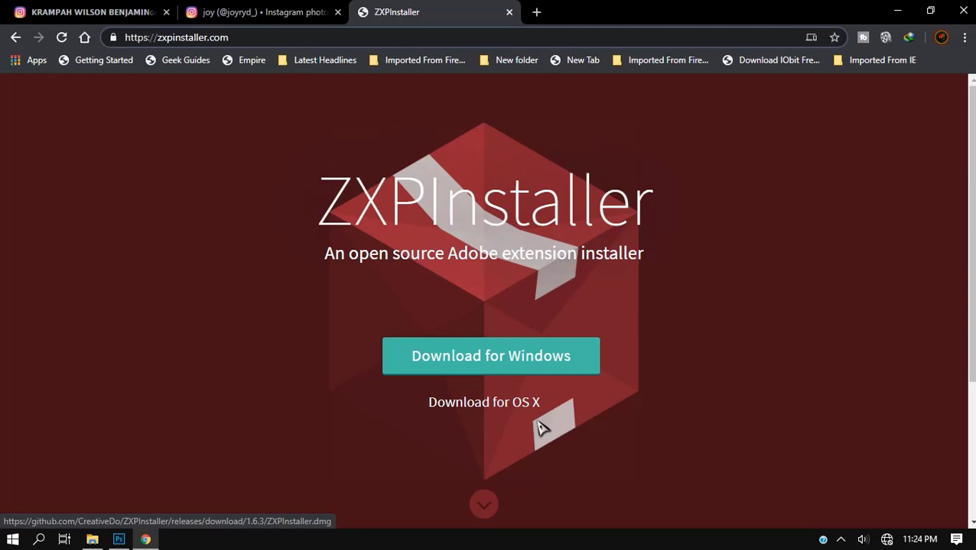
{"action": "mouse_move", "coordinate": [500, 375]}
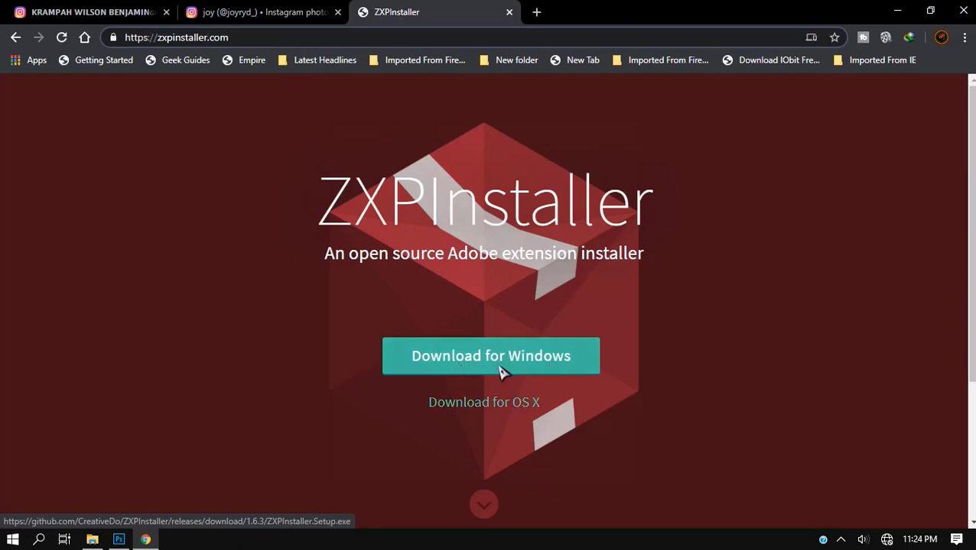
Scroll the ZXPInstaller website down to the Windows download option
{"action": "scroll", "scroll_direction": "down", "scroll_amount": 3}
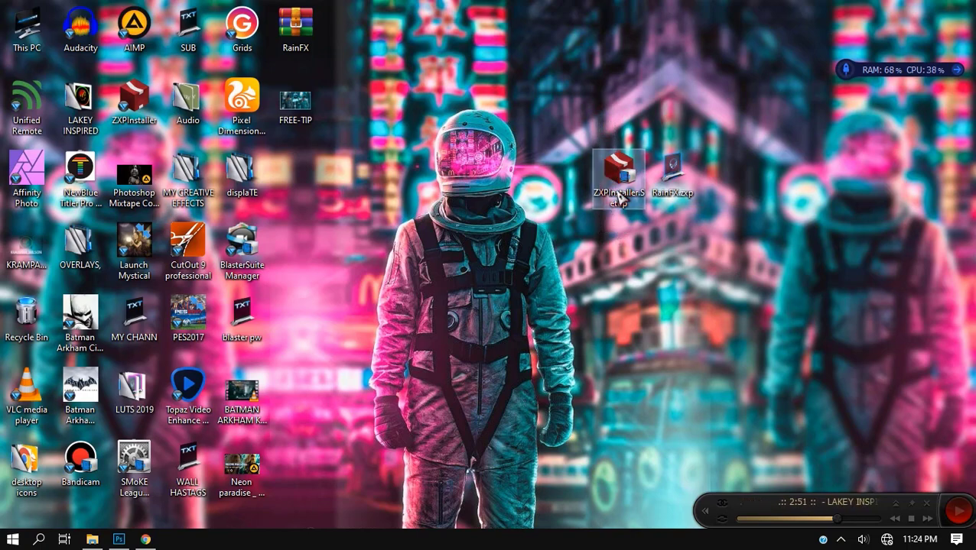
Run the ZXPInstaller setup, install it, and launch ZXPInstaller from its desktop shortcut
{"action": "double_click", "coordinate": [619, 167]}
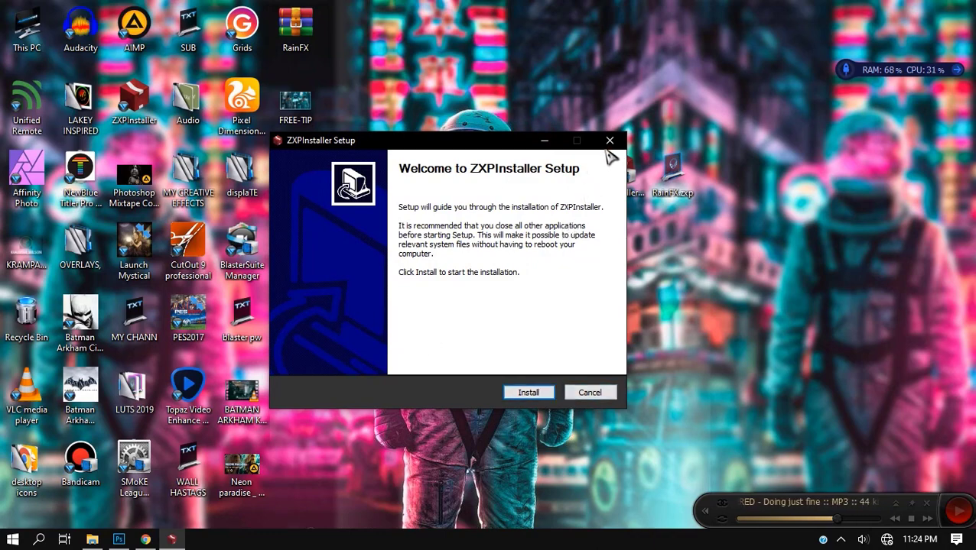
{"action": "left_click", "coordinate": [608, 141]}
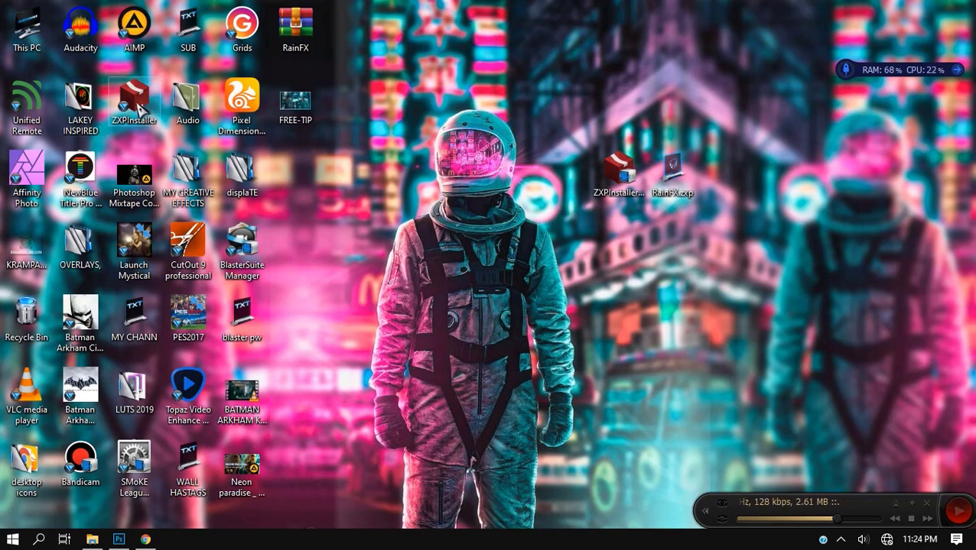
{"action": "double_click", "coordinate": [135, 95]}
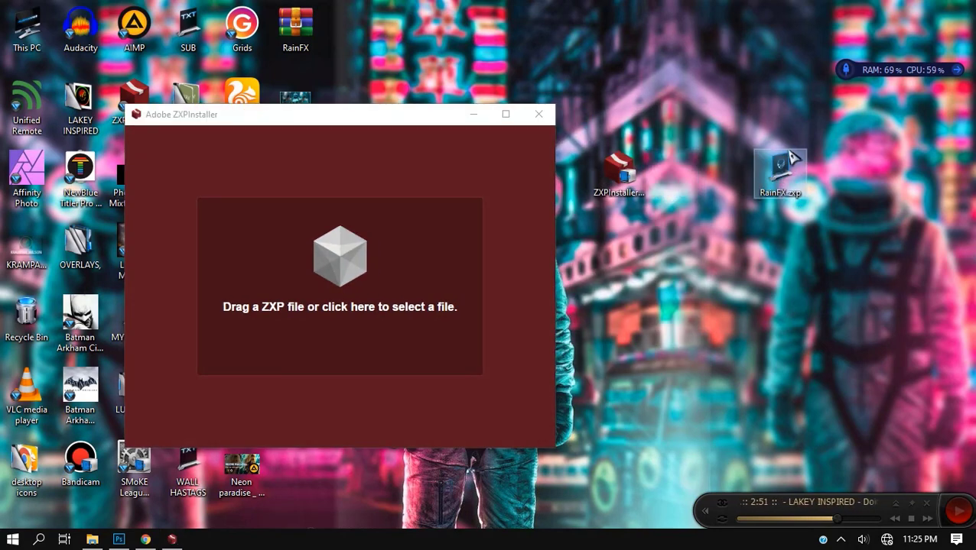
Extract RainFX.zxp from RainFX.zip, install it by dropping it onto ZXPInstaller, then close the installer
{"action": "left_click", "coordinate": [297, 31]}
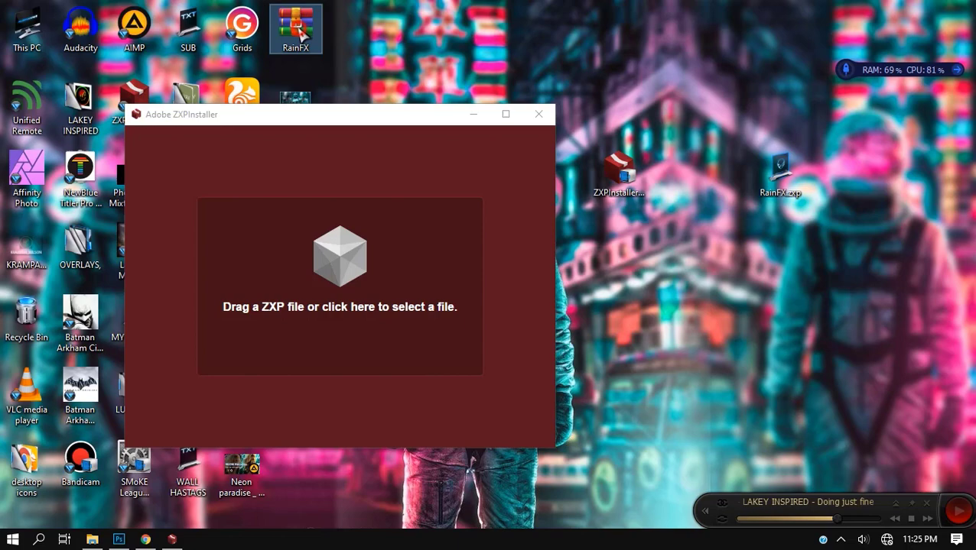
{"action": "mouse_move", "coordinate": [509, 298]}
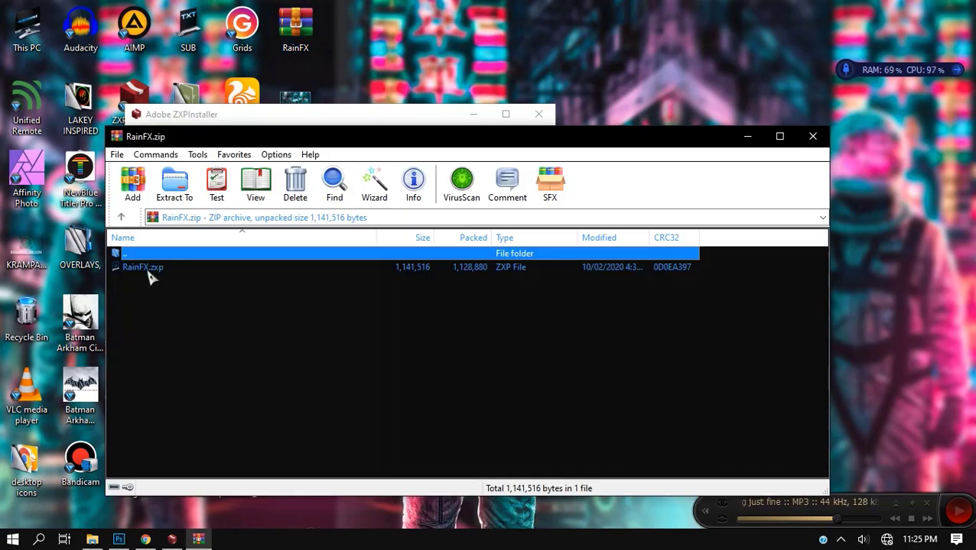
{"action": "left_click", "coordinate": [142, 266]}
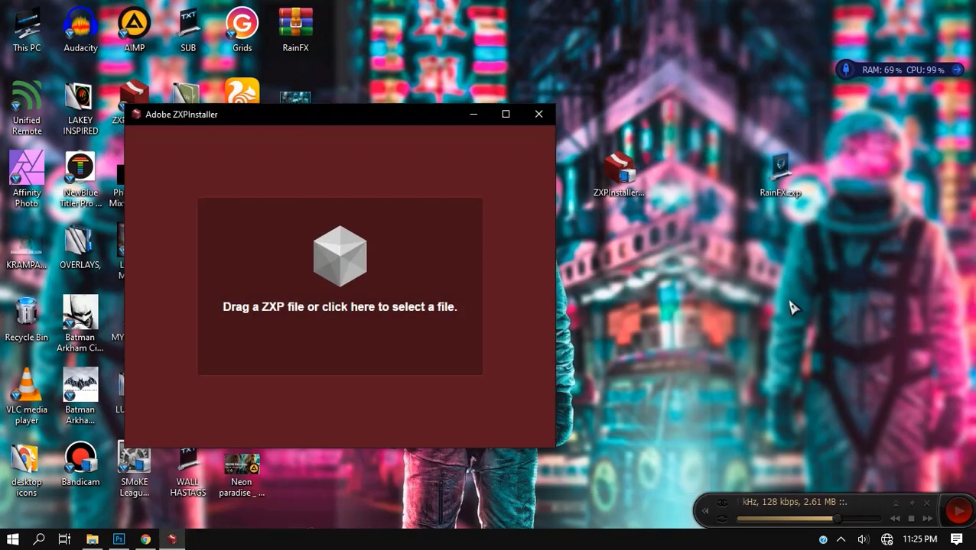
{"action": "mouse_move", "coordinate": [300, 376]}
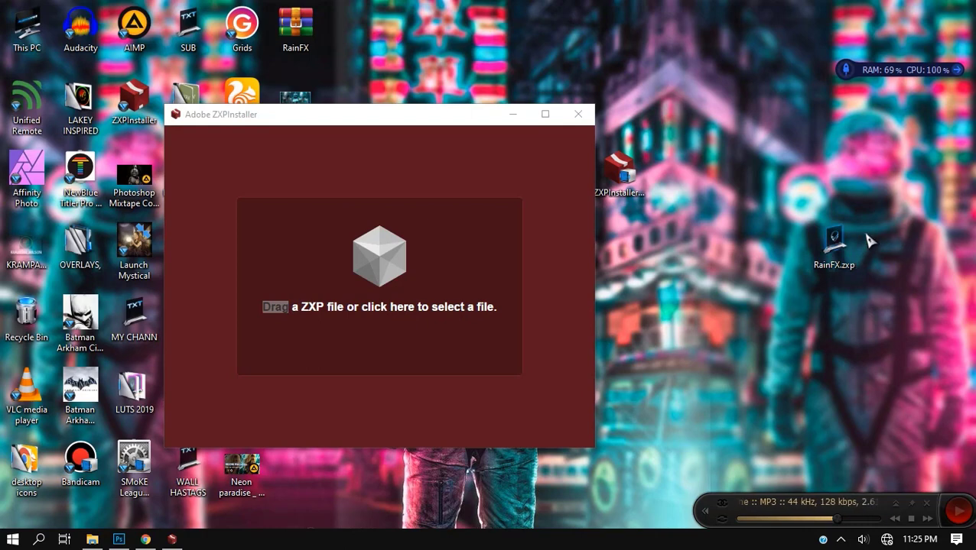
{"action": "left_click_drag", "start_coordinate": [833, 245], "coordinate": [360, 298]}
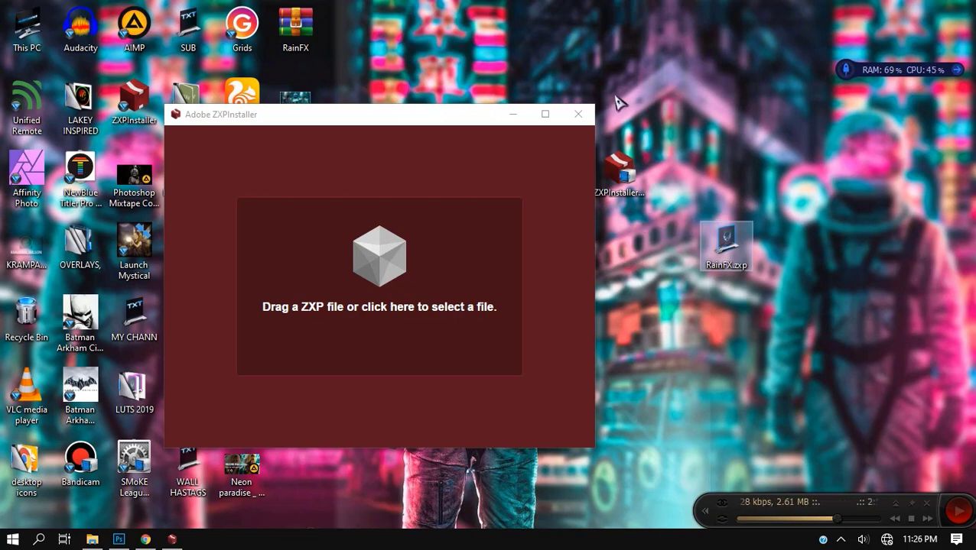
{"action": "left_click", "coordinate": [578, 113]}
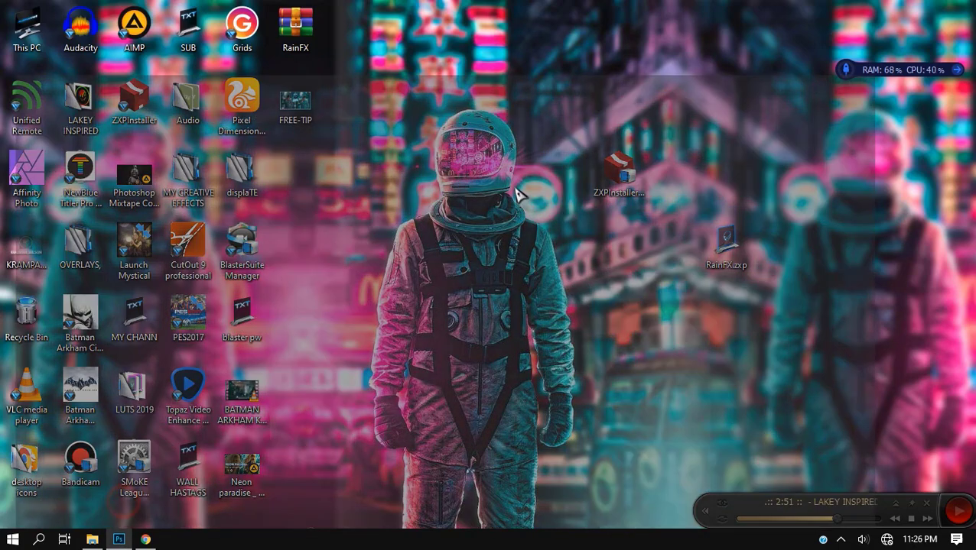
Return to Photoshop and show the BBTools RainFX extension panel over the couples document
{"action": "left_click", "coordinate": [119, 538]}
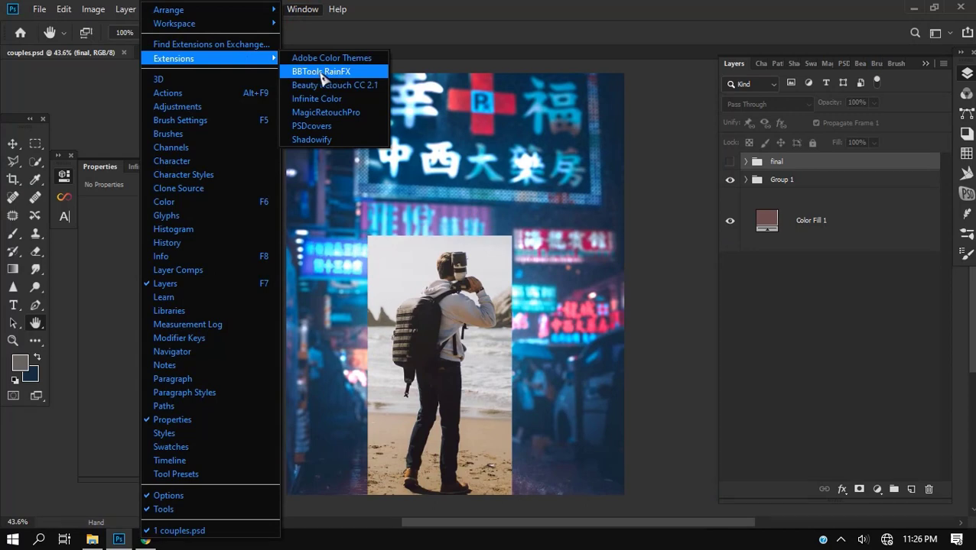
{"action": "left_click", "coordinate": [318, 72]}
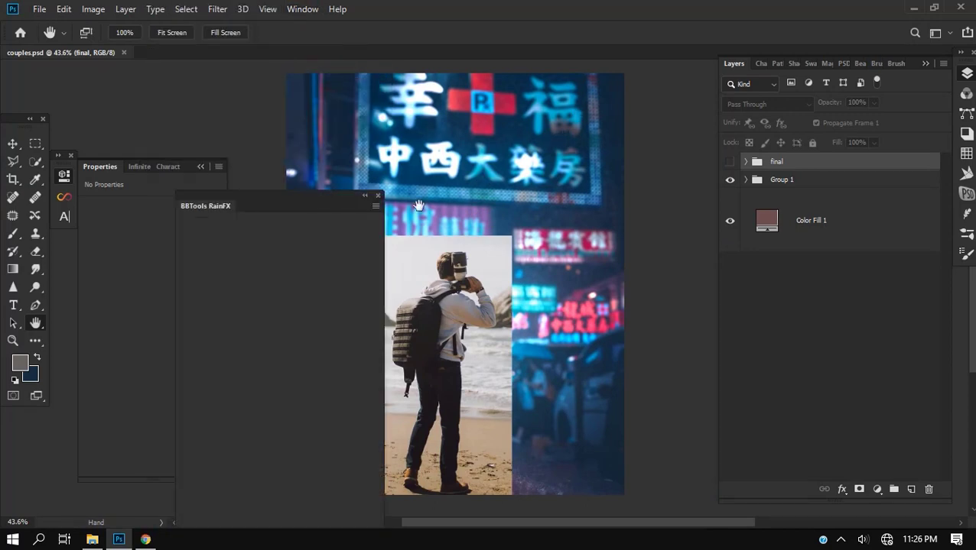
{"action": "mouse_move", "coordinate": [282, 214]}
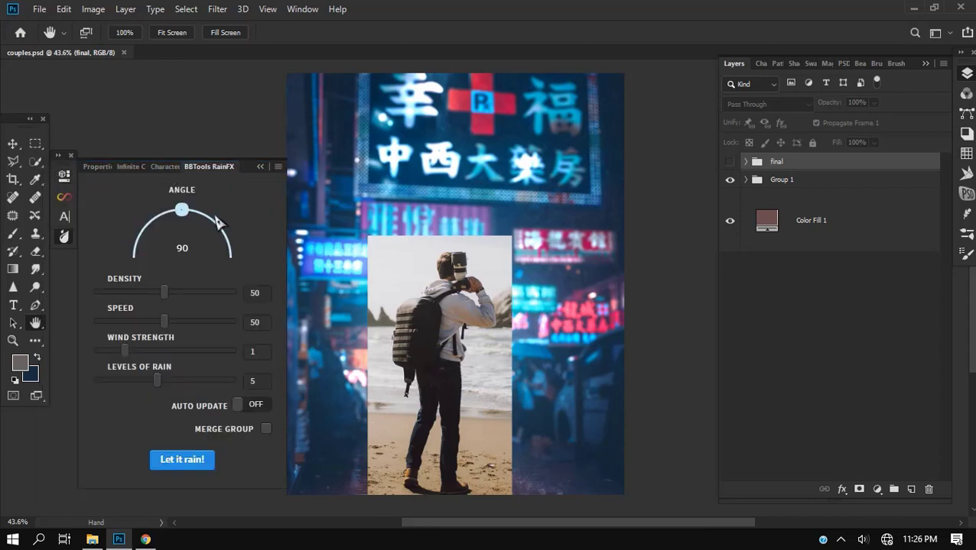
{"action": "mouse_move", "coordinate": [431, 316]}
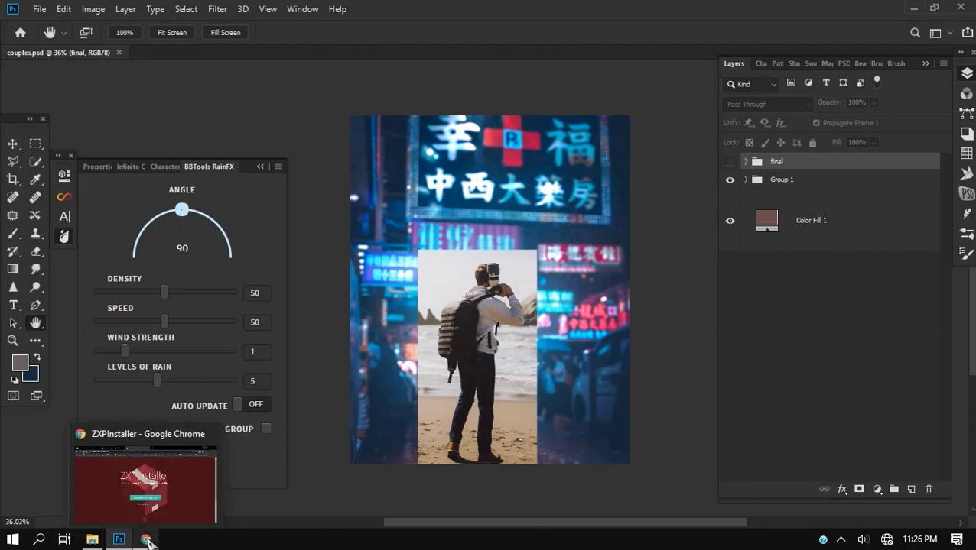
{"action": "left_click", "coordinate": [145, 538]}
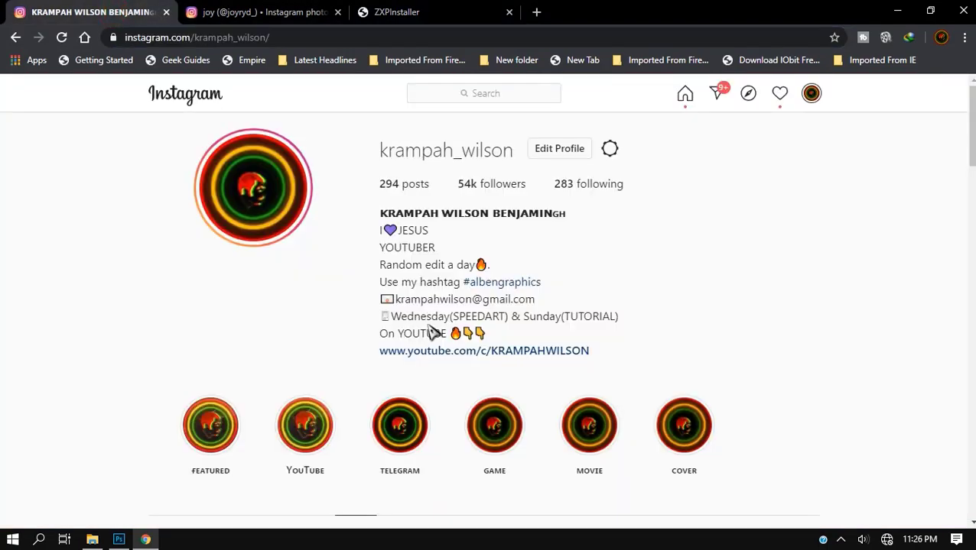
{"action": "scroll", "scroll_direction": "down", "scroll_amount": 3}
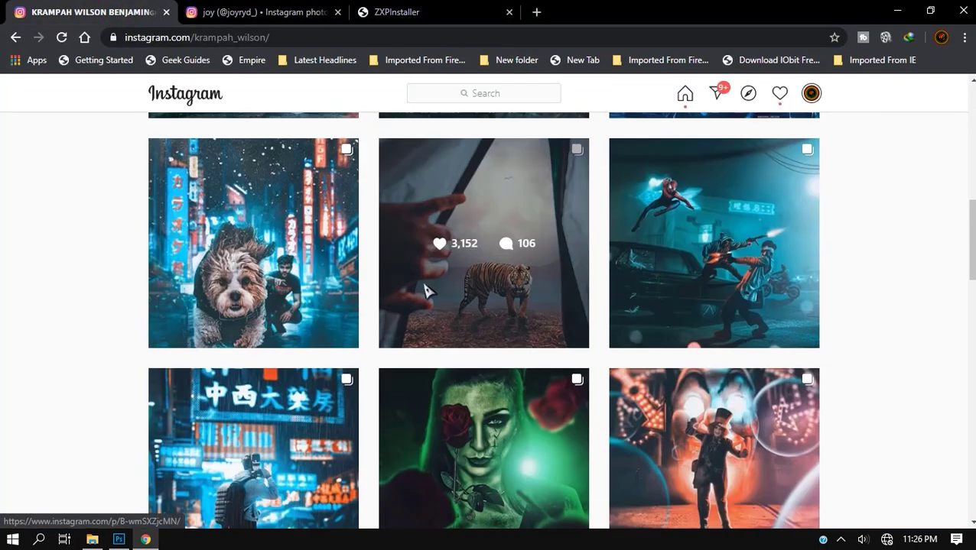
{"action": "scroll", "scroll_direction": "down", "scroll_amount": 3}
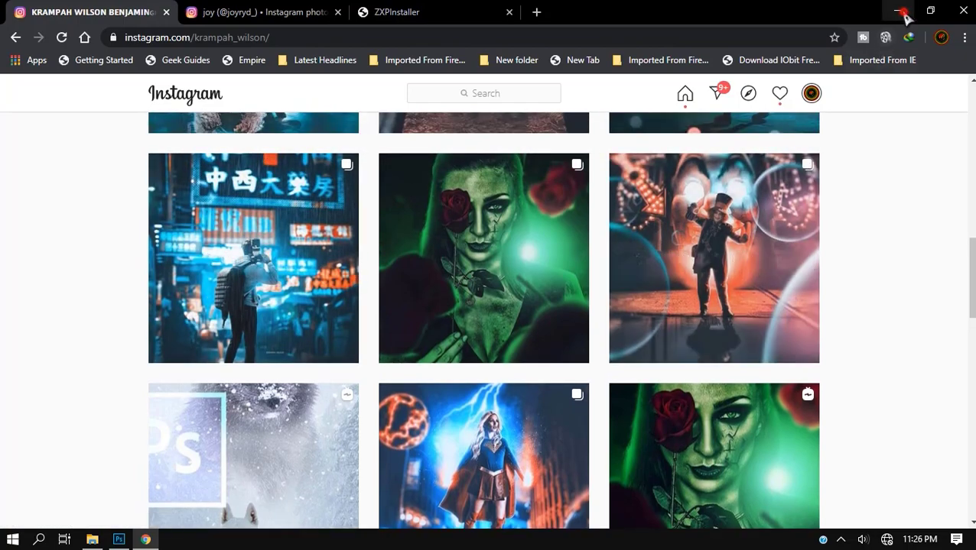
{"action": "left_click", "coordinate": [119, 538]}
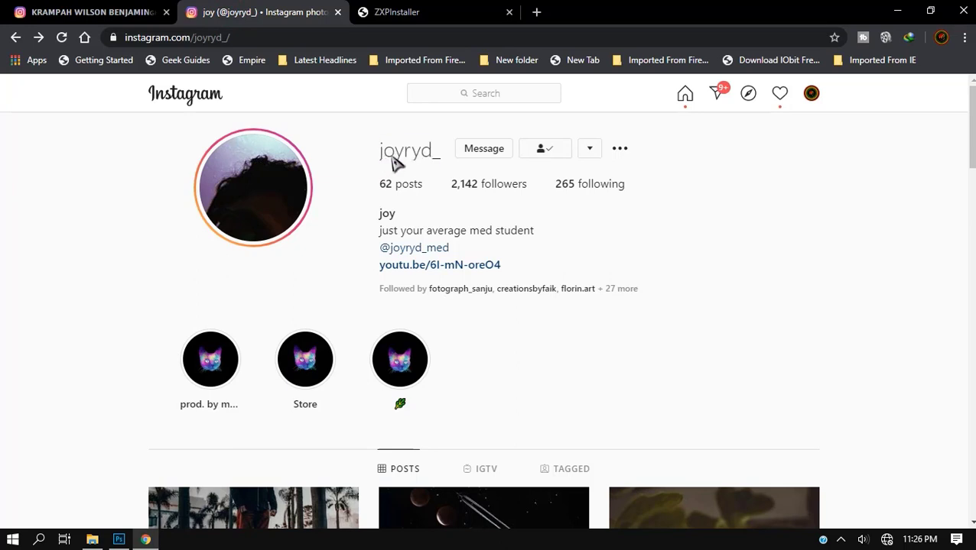
{"action": "double_click", "coordinate": [421, 151]}
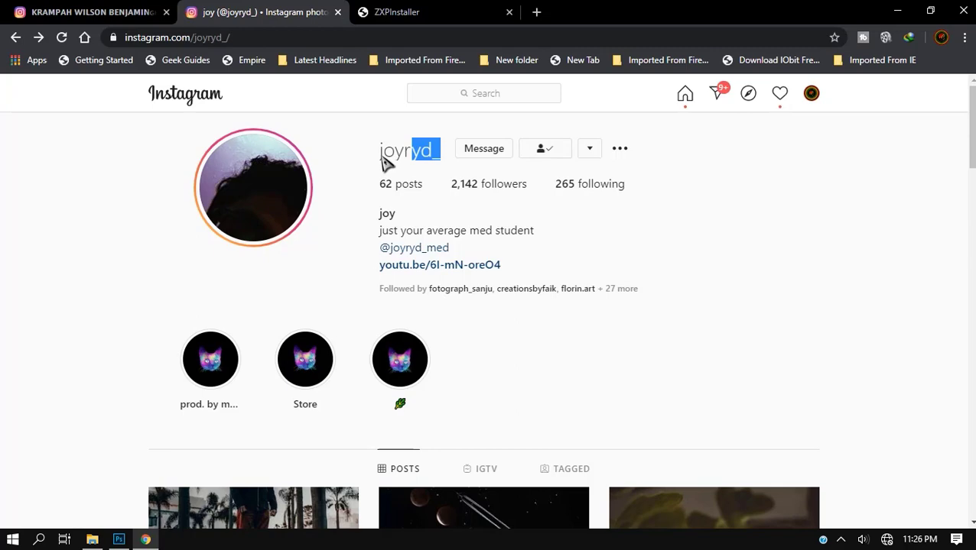
{"action": "scroll", "scroll_direction": "down", "scroll_amount": 3}
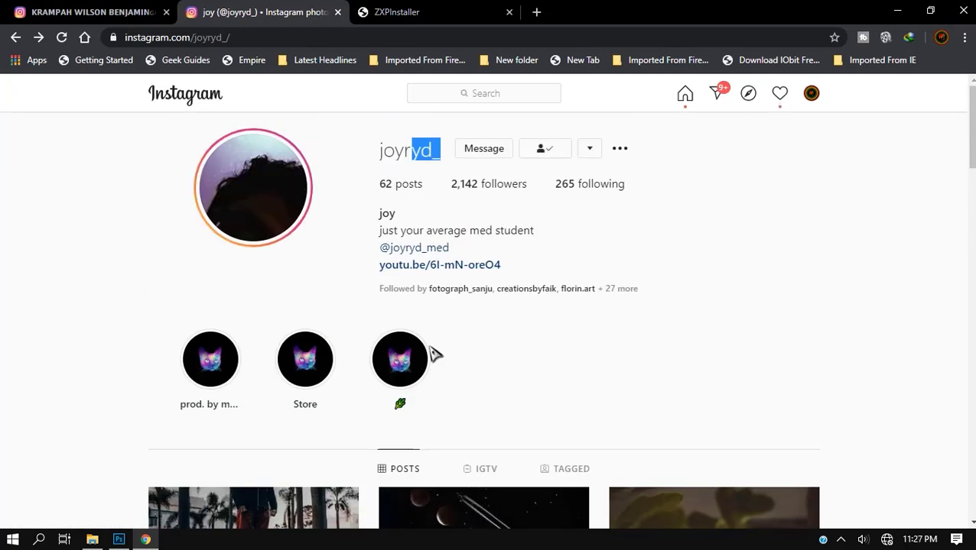
{"action": "scroll", "scroll_direction": "down", "scroll_amount": 3}
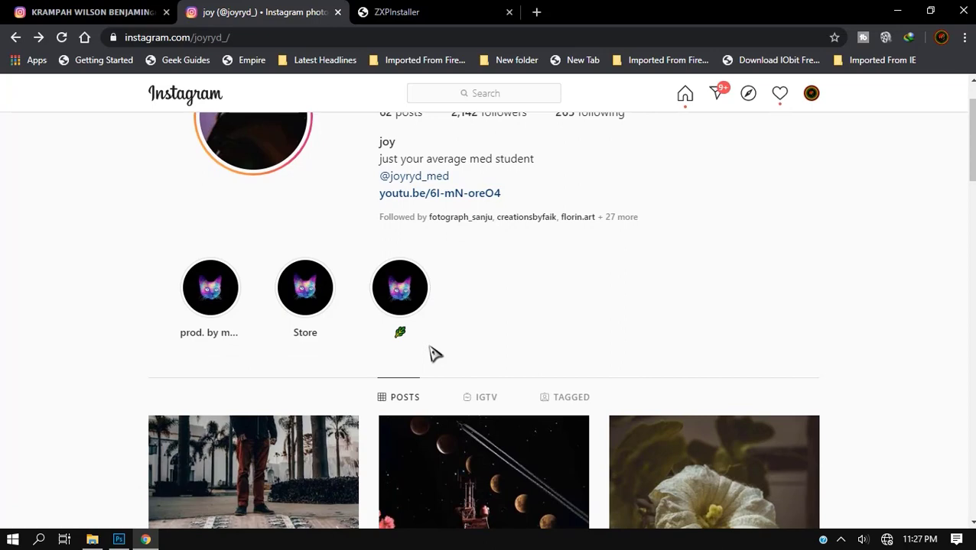
{"action": "scroll", "scroll_direction": "down", "scroll_amount": 3}
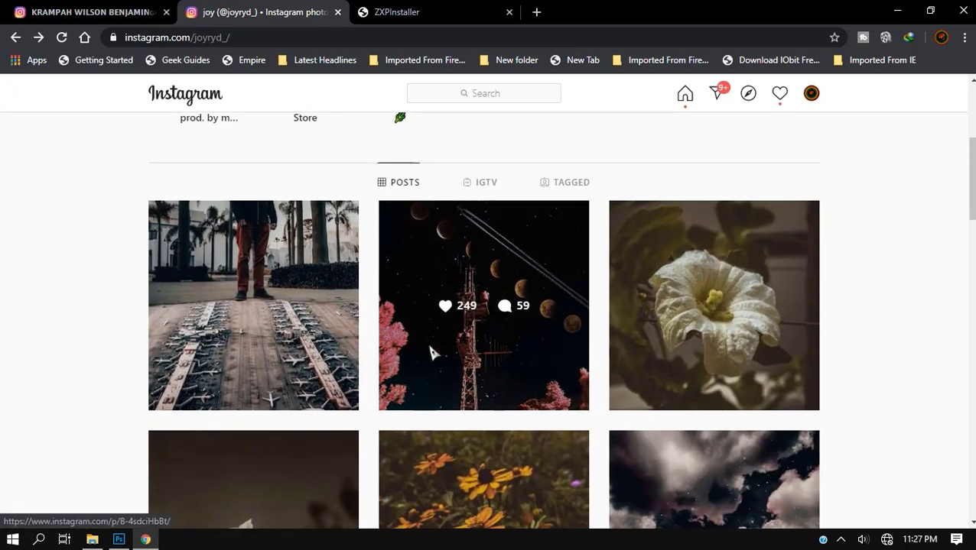
{"action": "scroll", "scroll_direction": "down", "scroll_amount": 3}
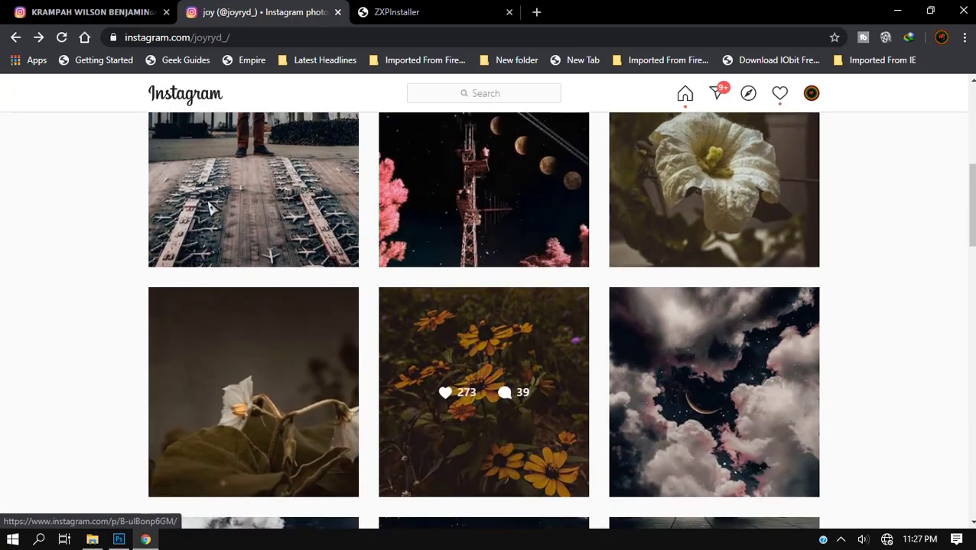
{"action": "scroll", "scroll_direction": "up", "scroll_amount": 3}
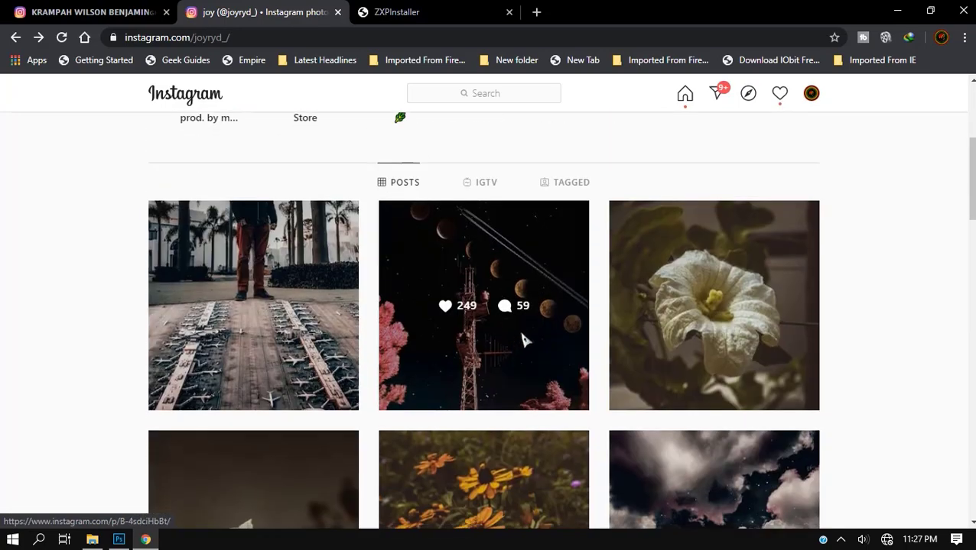
{"action": "scroll", "scroll_direction": "down", "scroll_amount": 3}
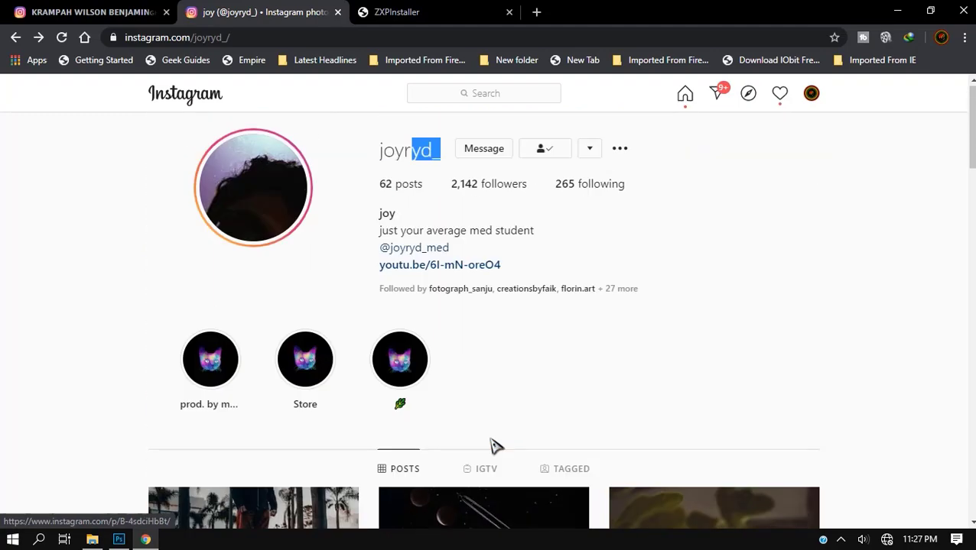
{"action": "mouse_move", "coordinate": [390, 220]}
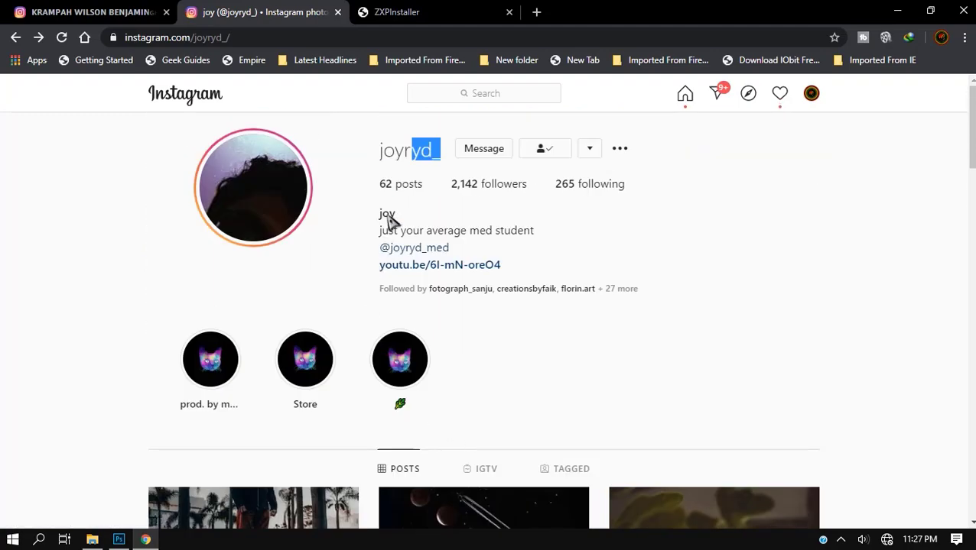
{"action": "mouse_move", "coordinate": [630, 147]}
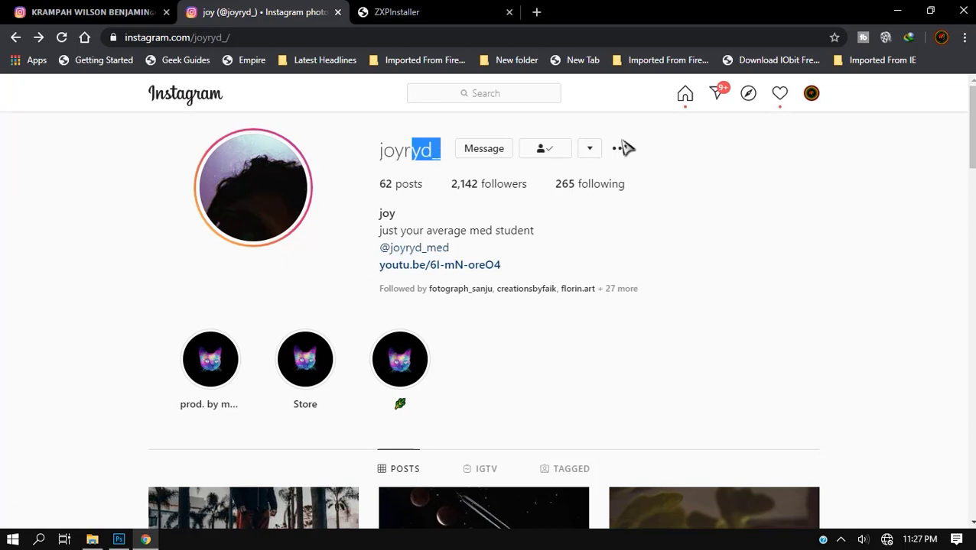
{"action": "mouse_move", "coordinate": [503, 123]}
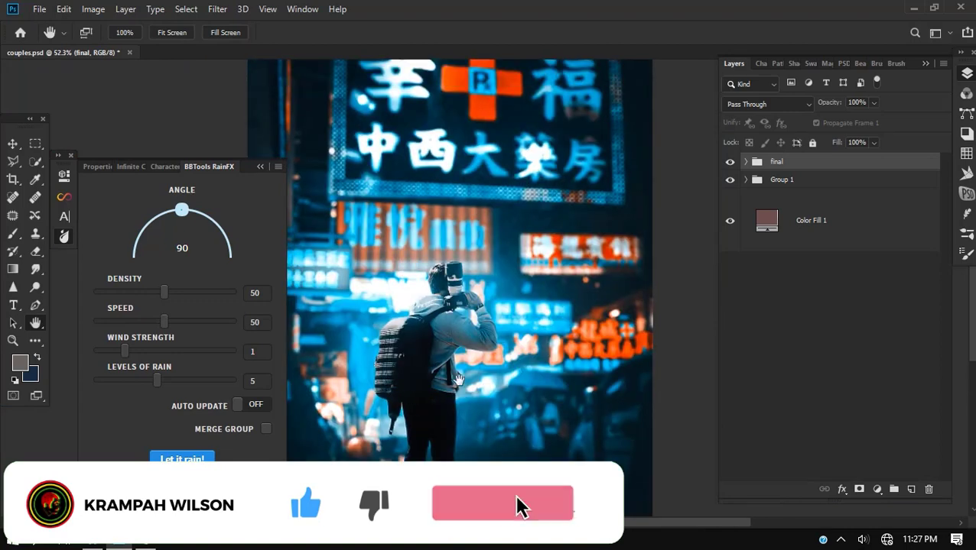
{"action": "left_click", "coordinate": [502, 503]}
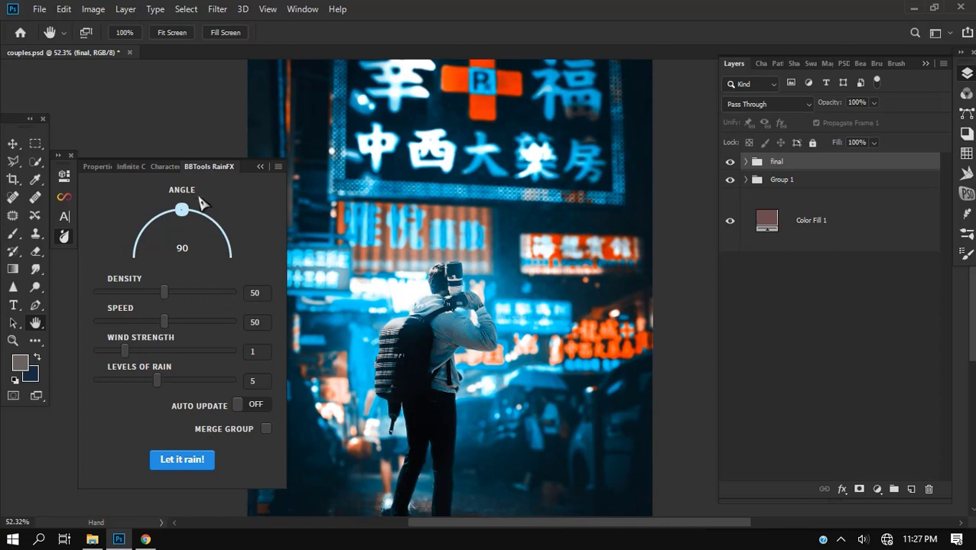
{"action": "mouse_move", "coordinate": [189, 304]}
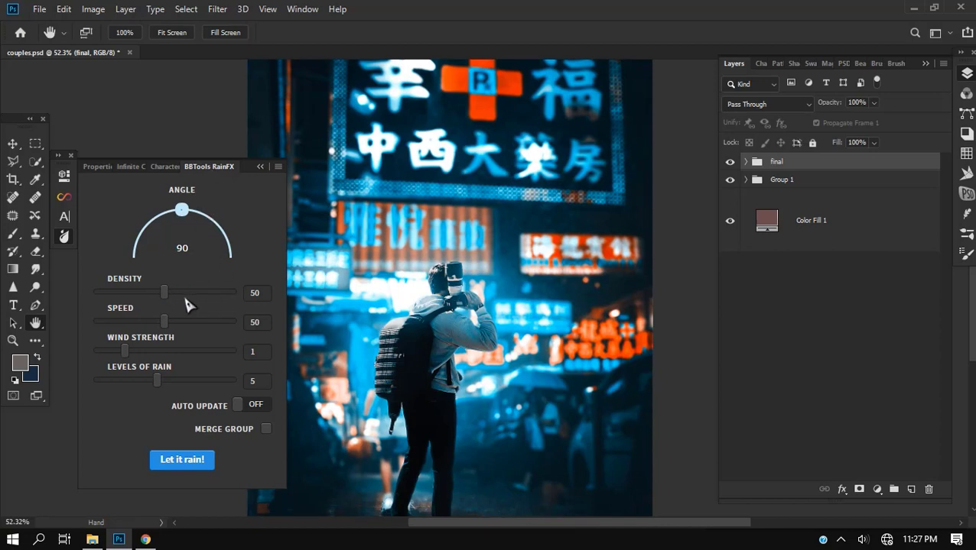
{"action": "mouse_move", "coordinate": [139, 263]}
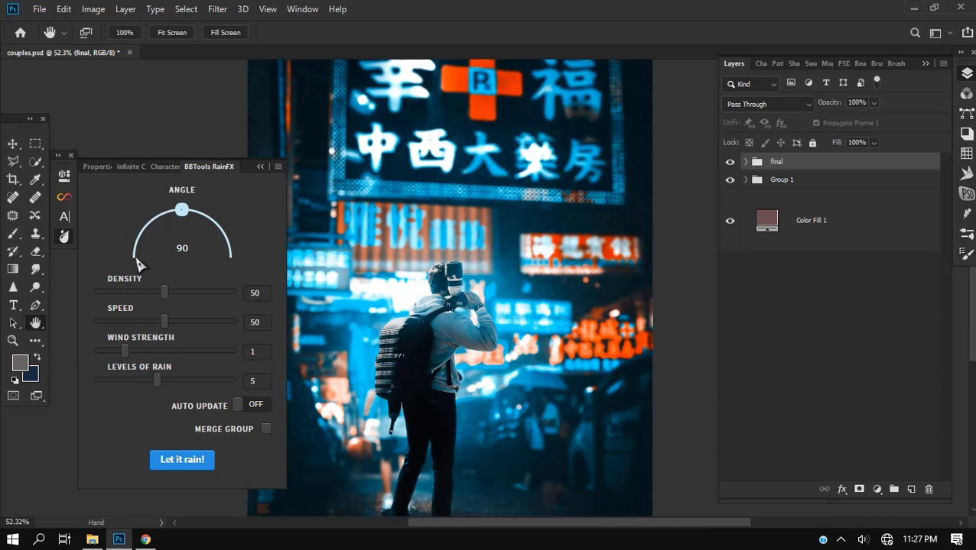
{"action": "mouse_move", "coordinate": [397, 134]}
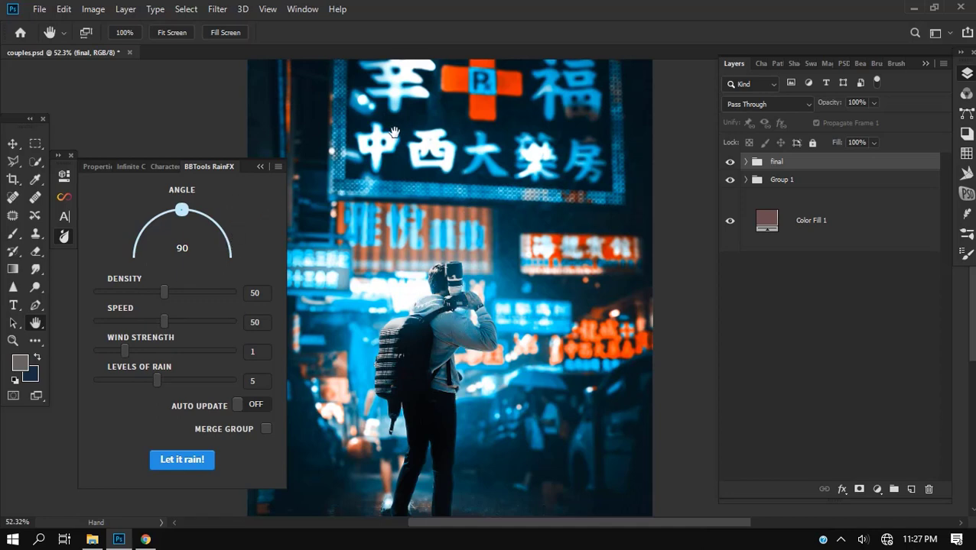
{"action": "mouse_move", "coordinate": [162, 295]}
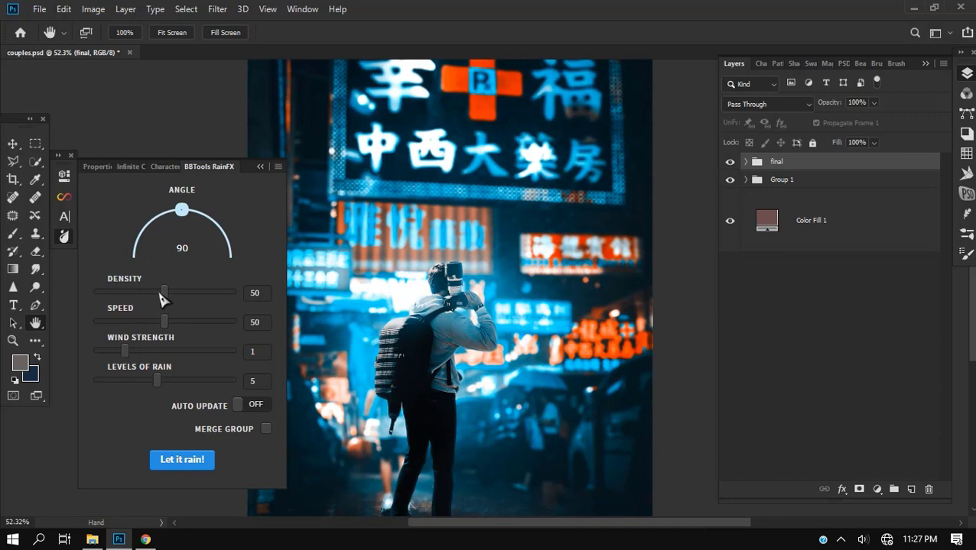
{"action": "mouse_move", "coordinate": [150, 382]}
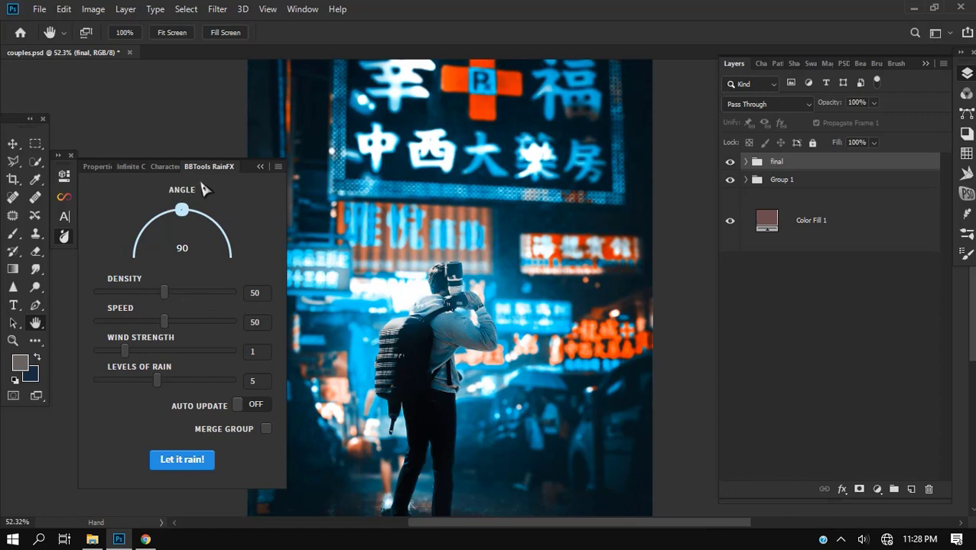
{"action": "mouse_move", "coordinate": [162, 312]}
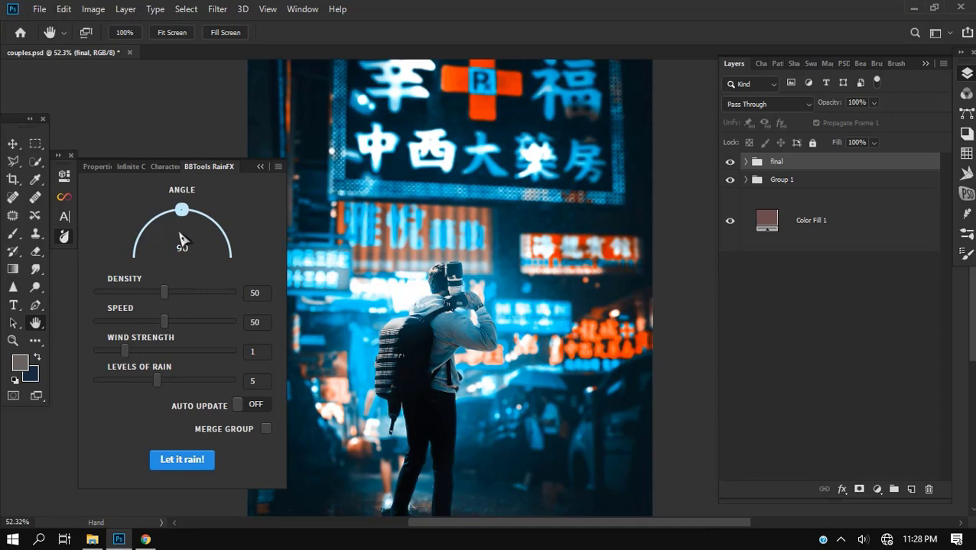
{"action": "mouse_move", "coordinate": [177, 358]}
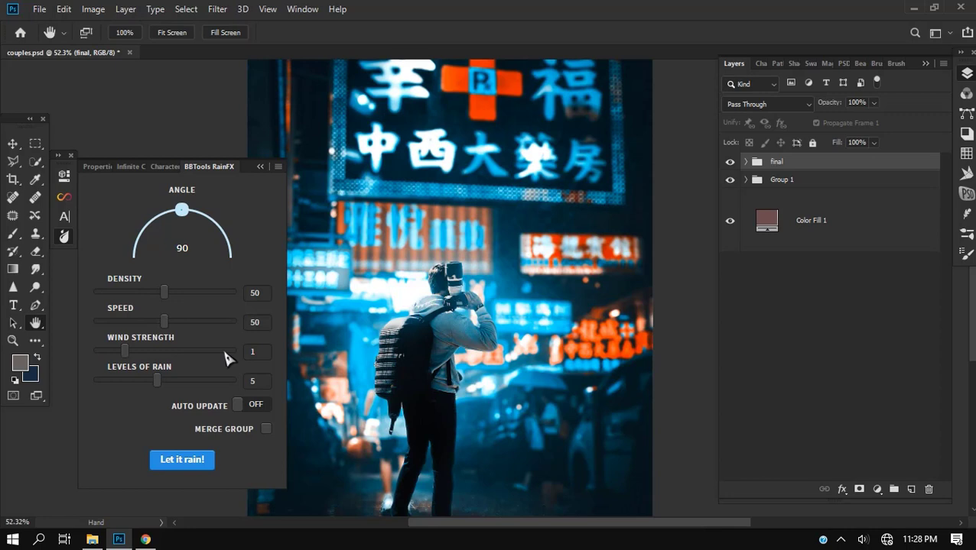
{"action": "mouse_move", "coordinate": [221, 410]}
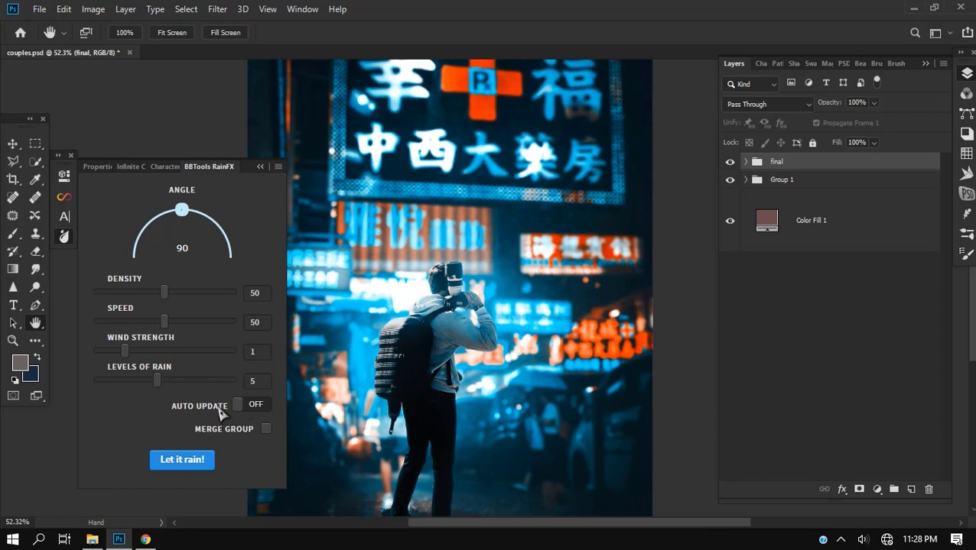
Switch RainFX Auto Update ON and enable Merge Group for the generated rain
{"action": "left_click", "coordinate": [253, 404]}
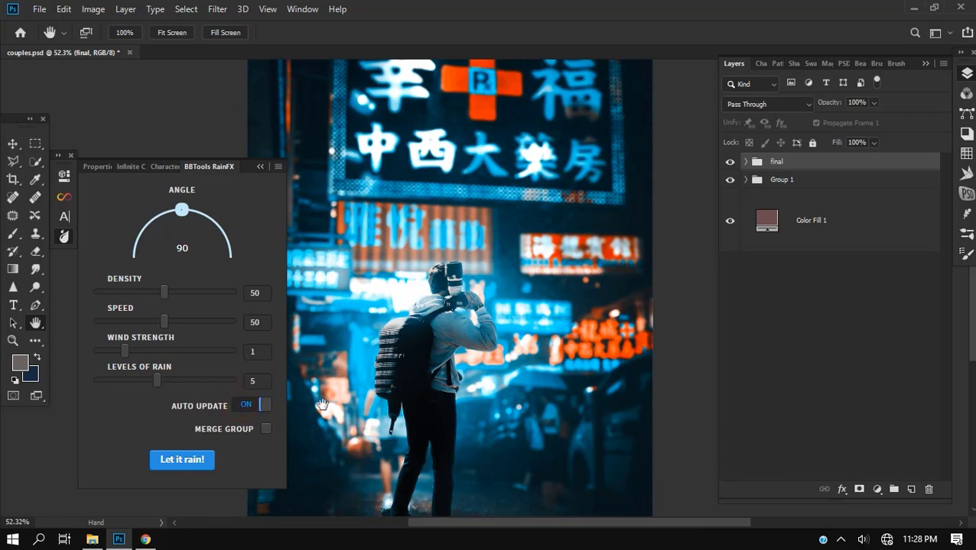
{"action": "mouse_move", "coordinate": [251, 446]}
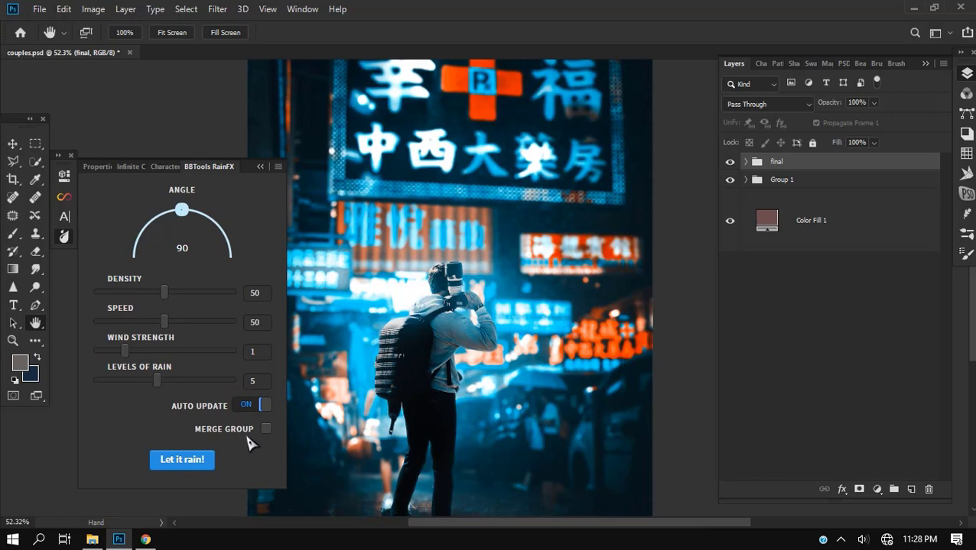
{"action": "mouse_move", "coordinate": [266, 431]}
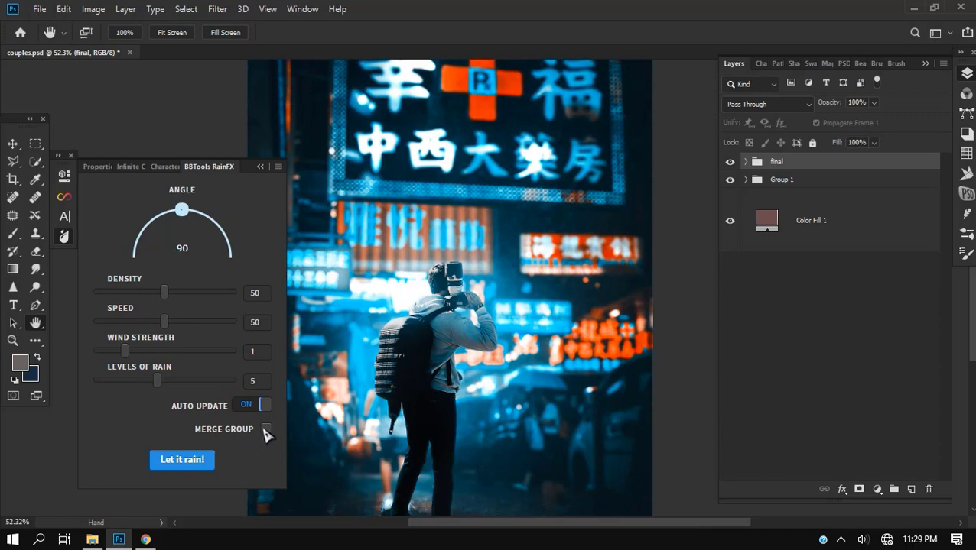
{"action": "left_click", "coordinate": [266, 430]}
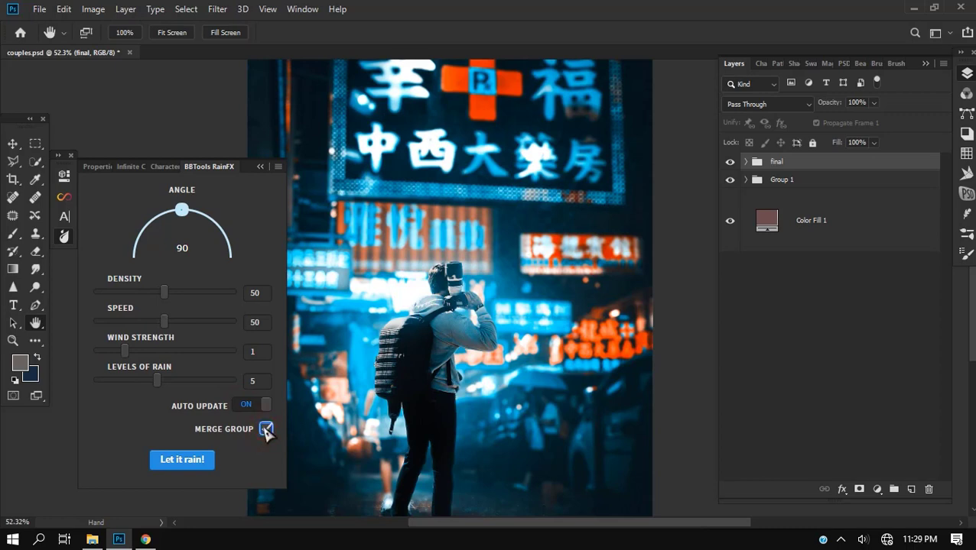
{"action": "left_click", "coordinate": [266, 428]}
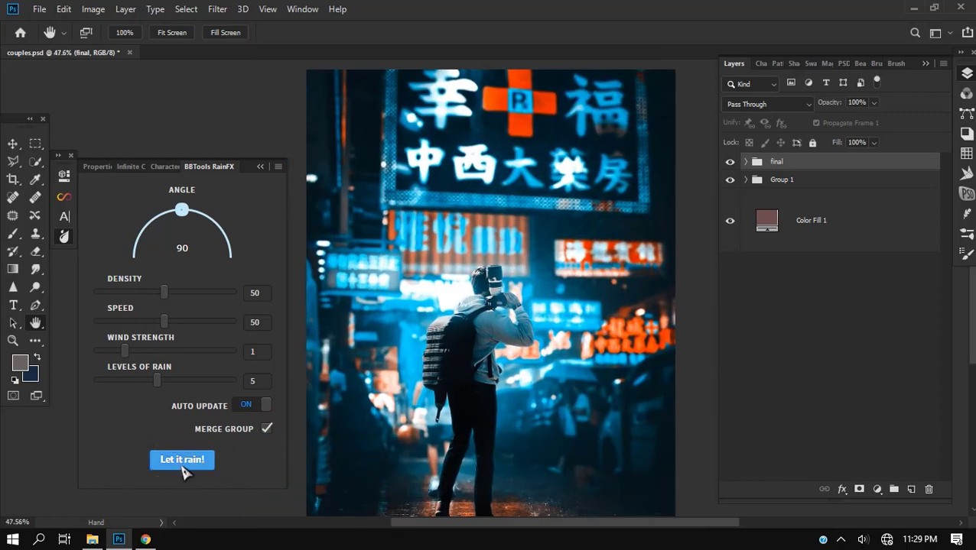
Run Let it rain! so Rain 1–5 are generated and merged into one rain_FX layer
{"action": "left_click", "coordinate": [181, 461]}
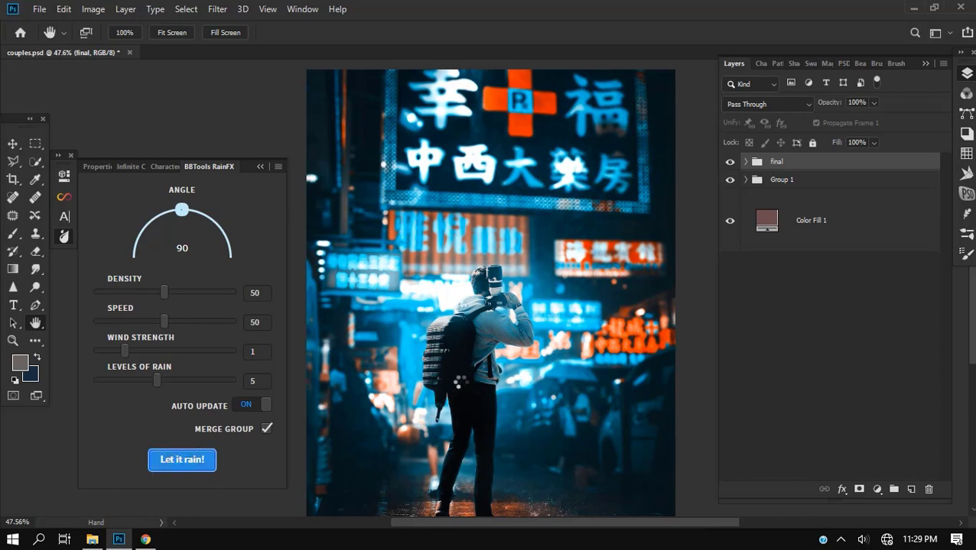
{"action": "left_click", "coordinate": [180, 460]}
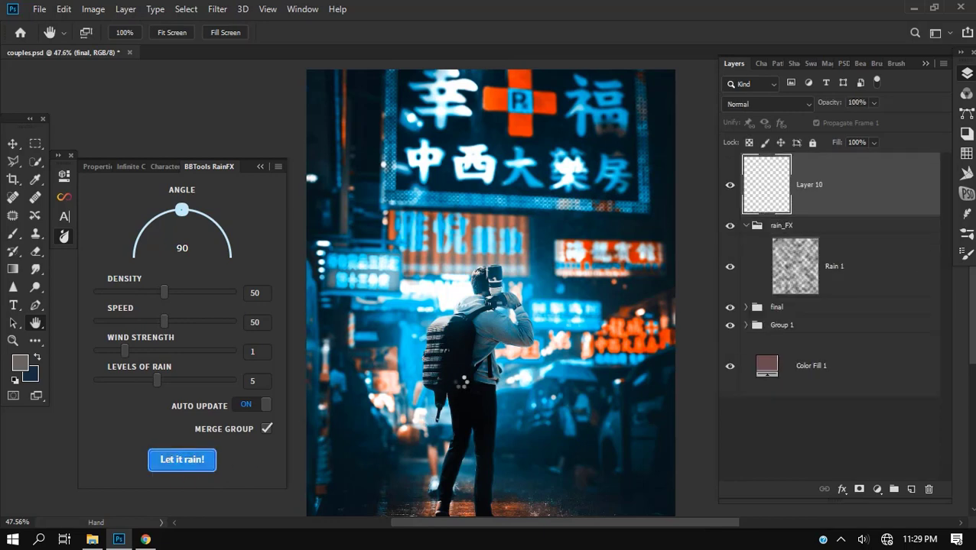
{"action": "left_click", "coordinate": [181, 461]}
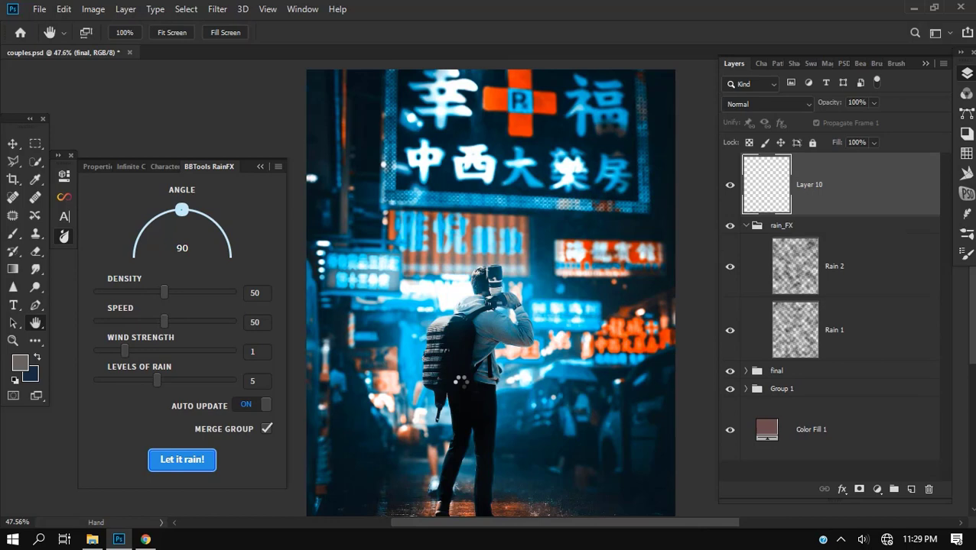
{"action": "left_click", "coordinate": [182, 460]}
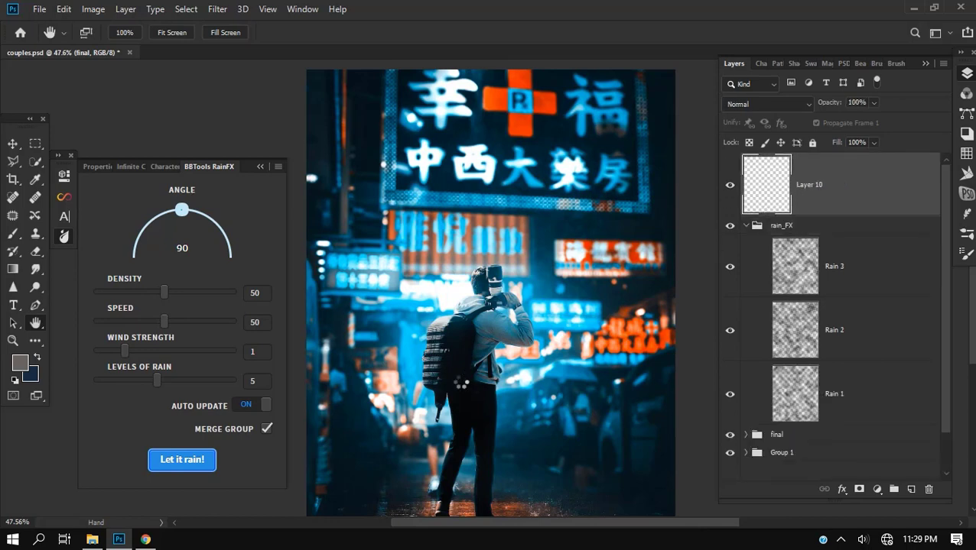
{"action": "left_click", "coordinate": [181, 460]}
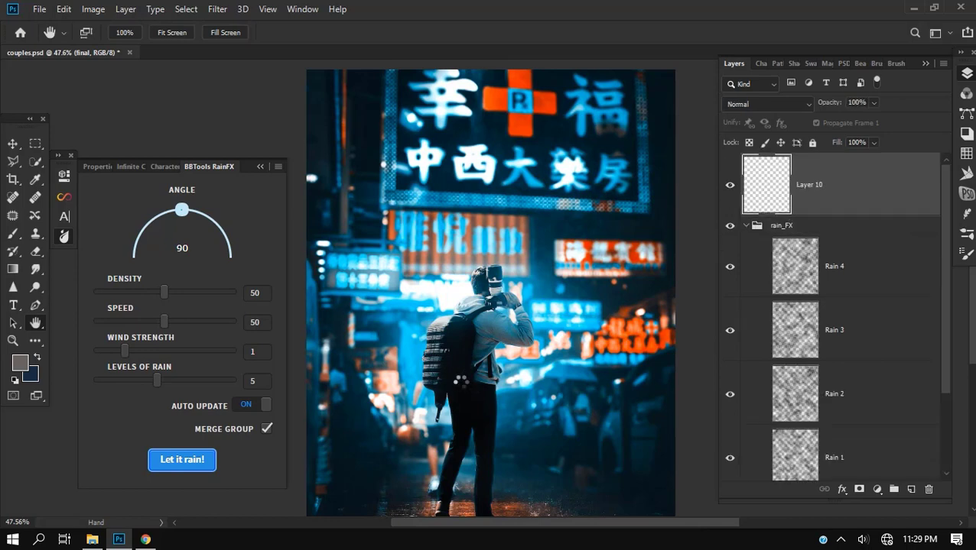
{"action": "left_click", "coordinate": [180, 461]}
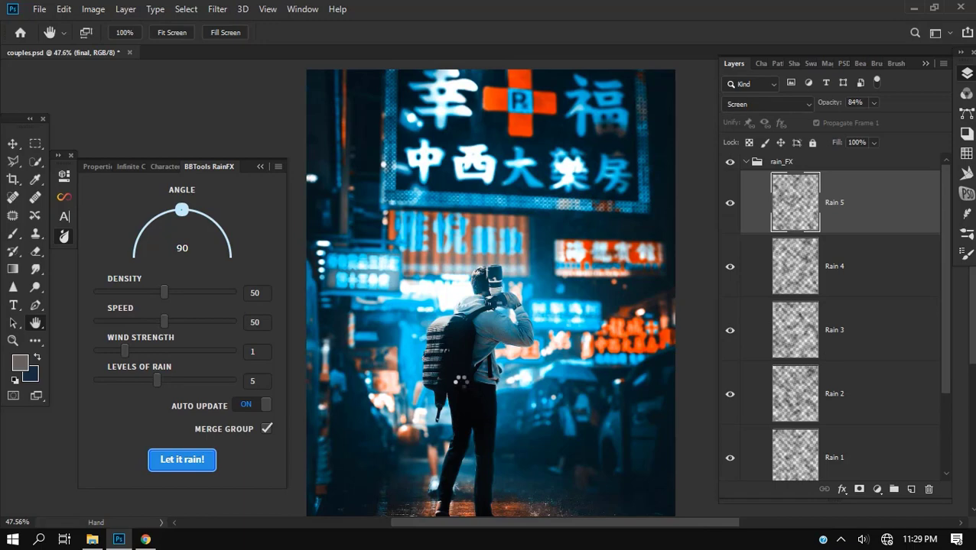
{"action": "left_click", "coordinate": [180, 461]}
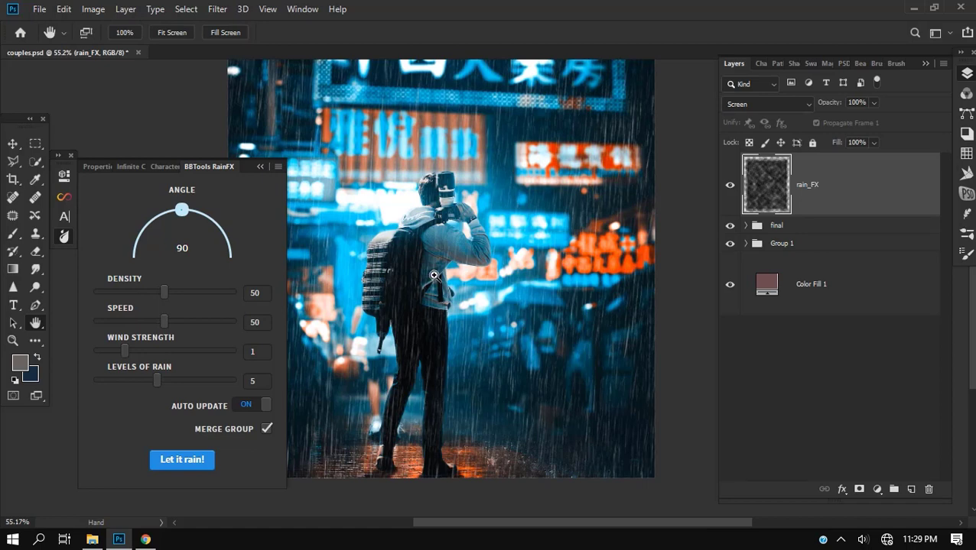
{"action": "mouse_move", "coordinate": [434, 276]}
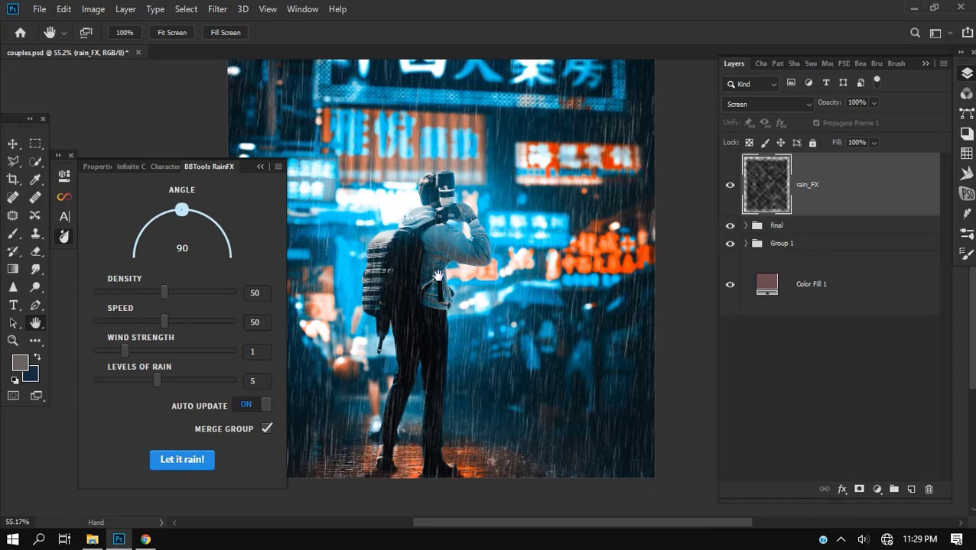
{"action": "mouse_move", "coordinate": [838, 209]}
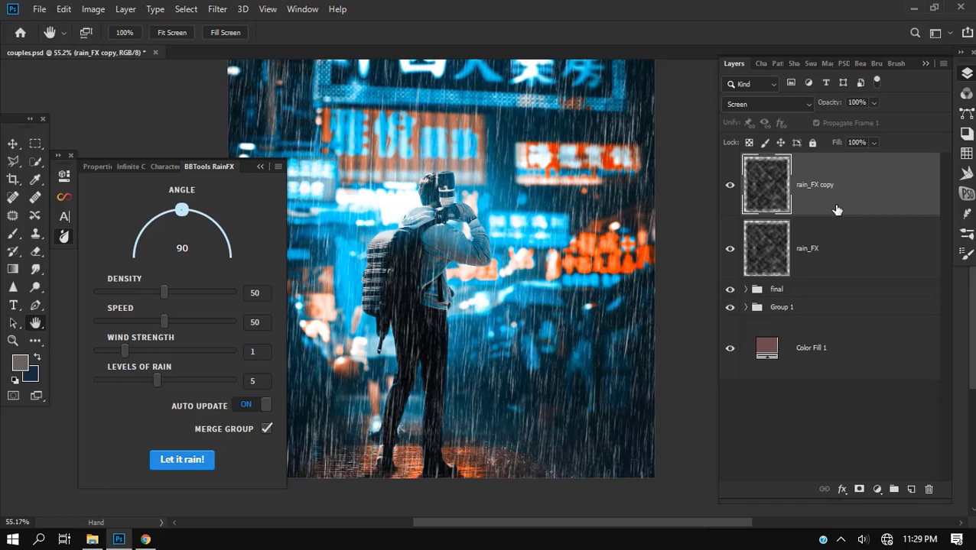
{"action": "left_click", "coordinate": [182, 460]}
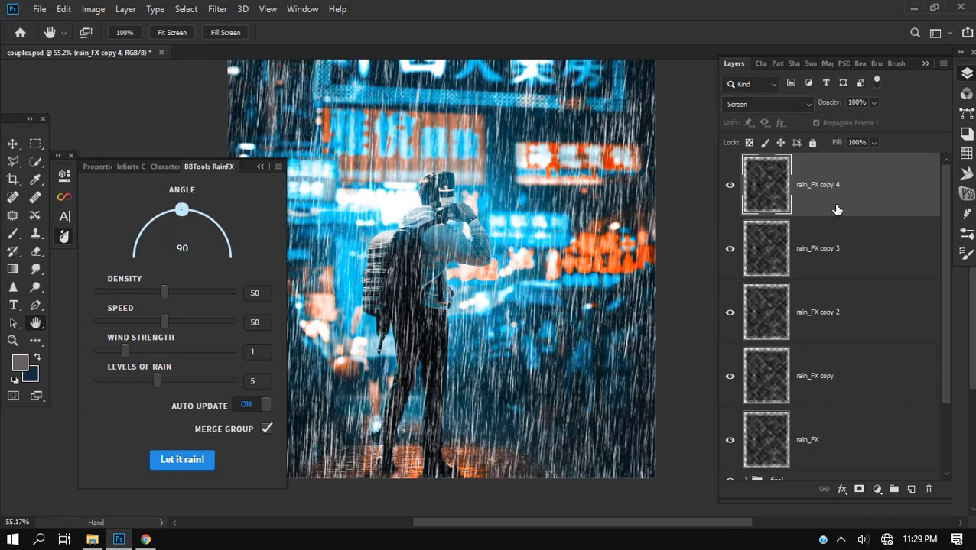
{"action": "left_click", "coordinate": [181, 461]}
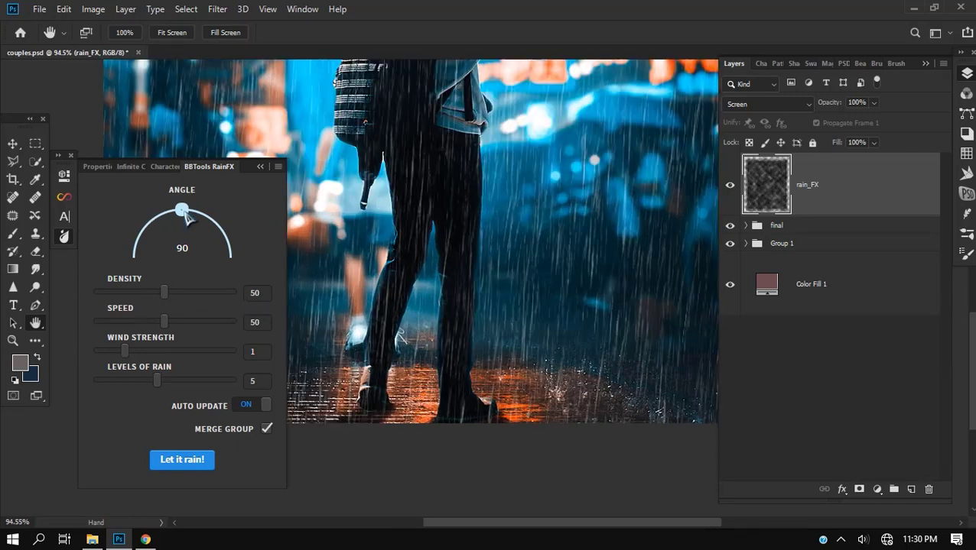
Turn the RainFX Angle dial to 86 degrees for the new rain layer
{"action": "left_click_drag", "start_coordinate": [182, 211], "coordinate": [177, 209]}
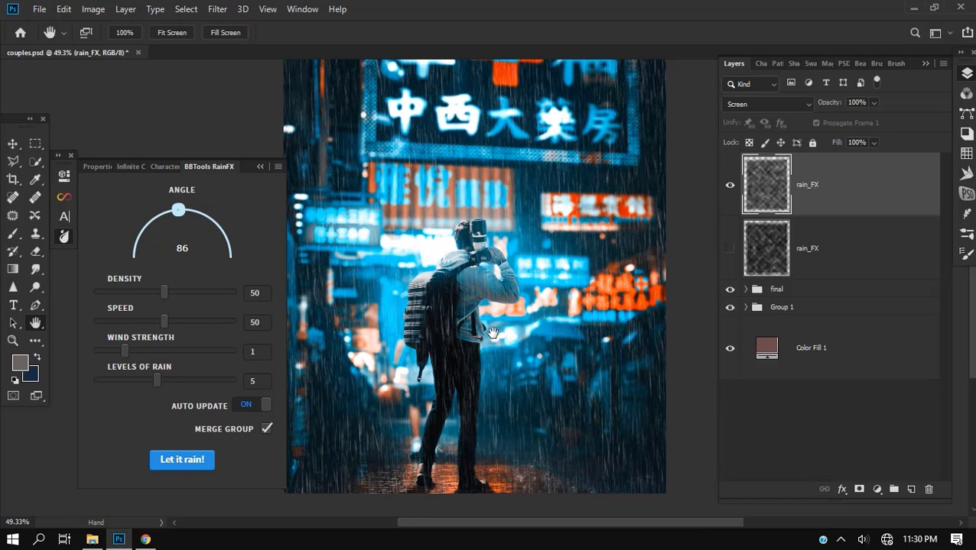
Show the hidden lower rain_FX layer again and select it beneath rain_FX copy
{"action": "left_click", "coordinate": [807, 247]}
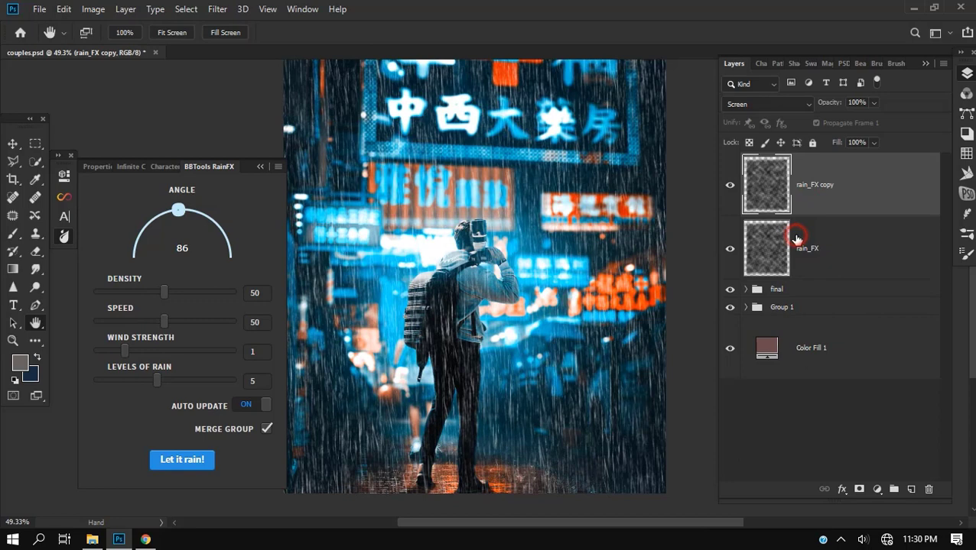
{"action": "left_click", "coordinate": [795, 240]}
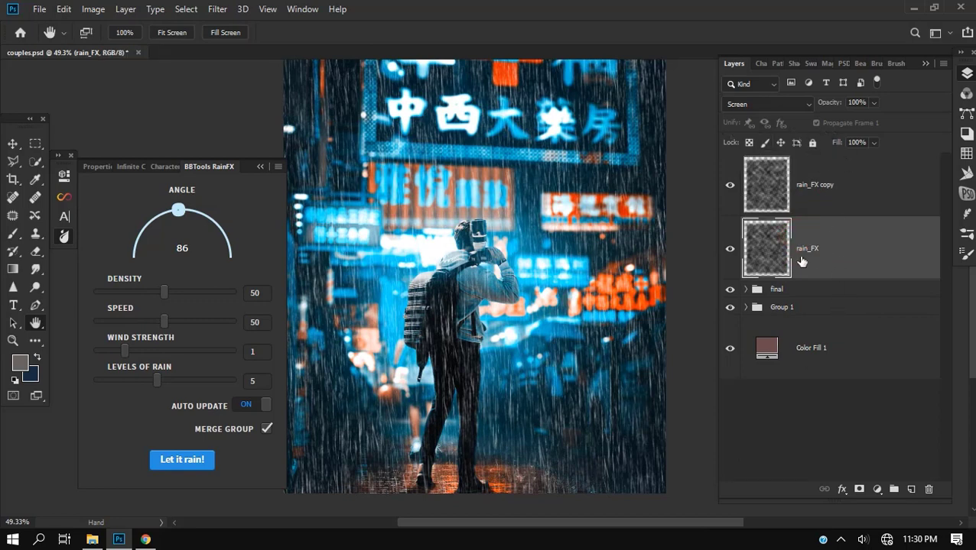
{"action": "right_click", "coordinate": [802, 252]}
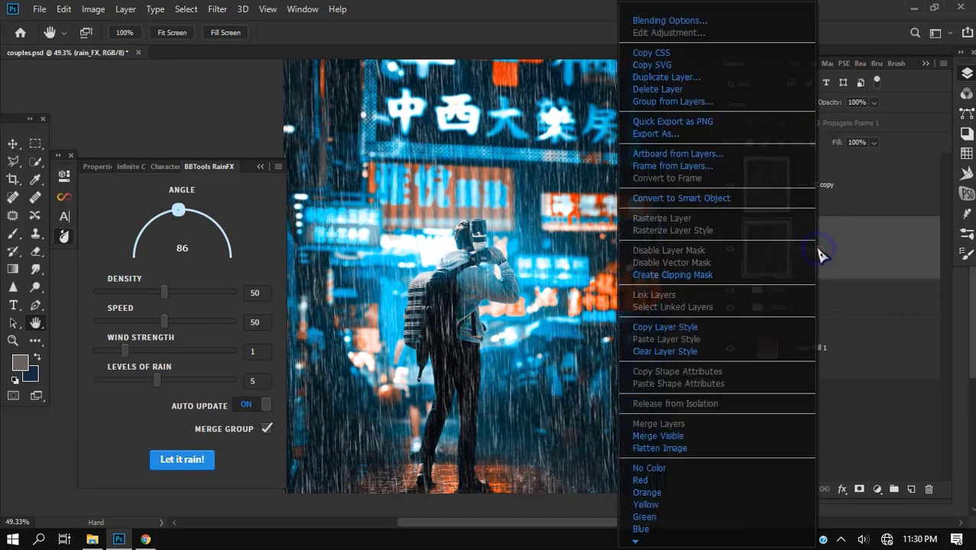
{"action": "mouse_move", "coordinate": [660, 190]}
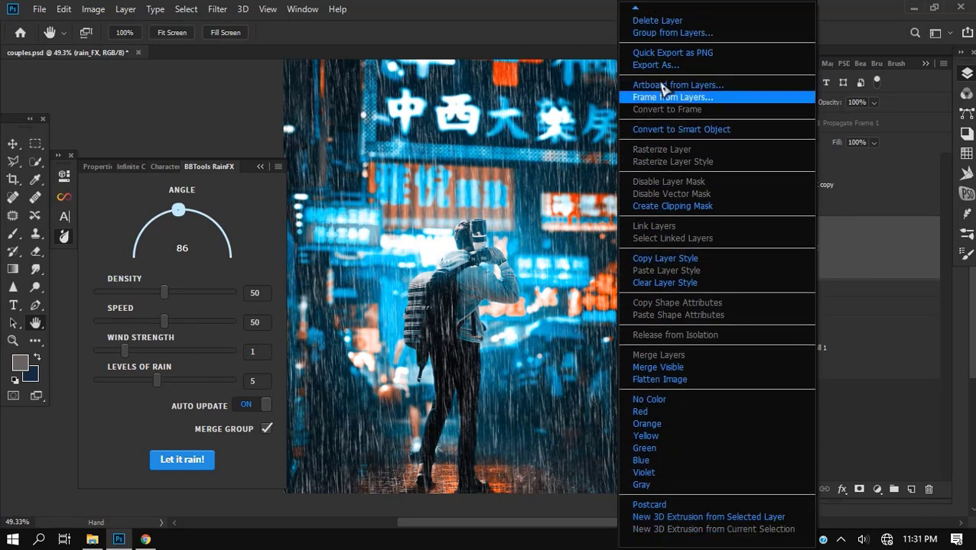
{"action": "left_click", "coordinate": [807, 248]}
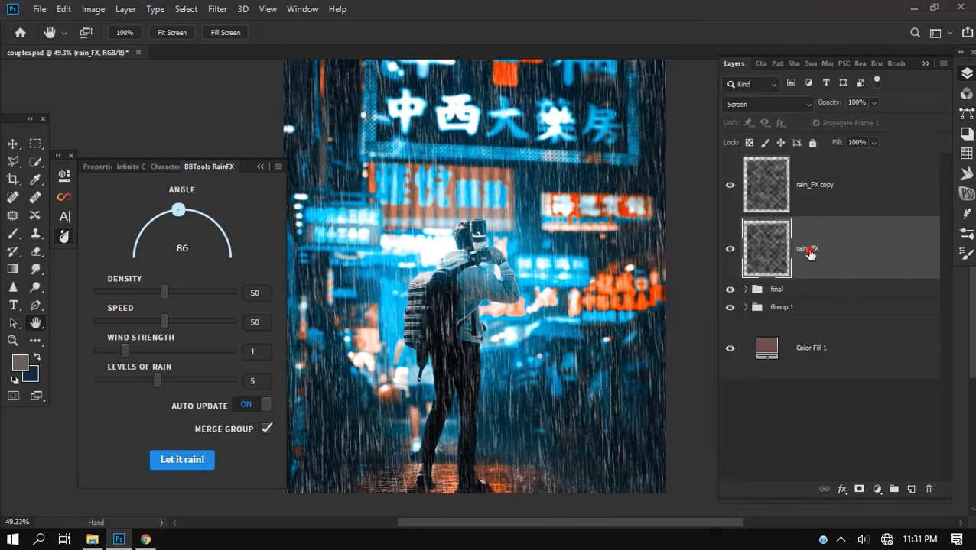
Rename the rain layers rain_1 and rain_FX2, then hide rain_FX2
{"action": "double_click", "coordinate": [808, 248]}
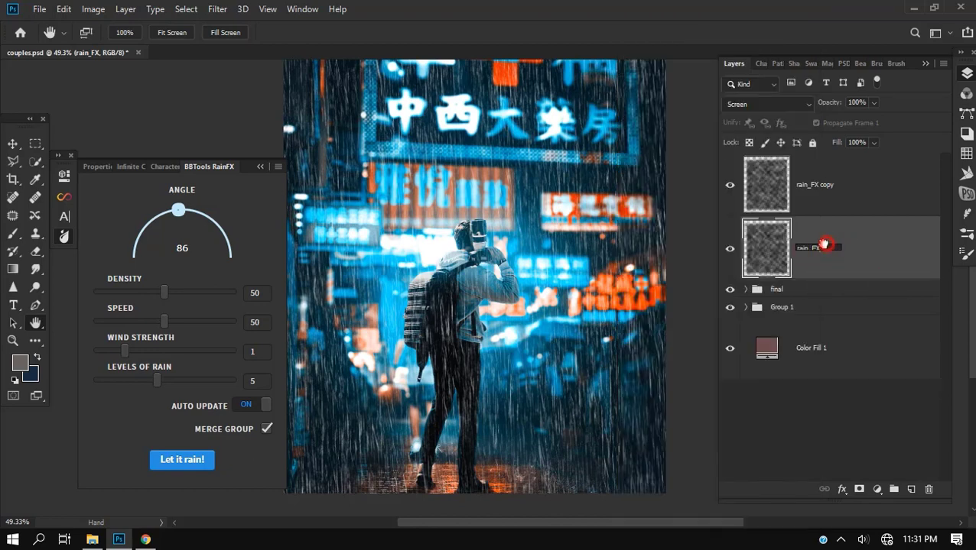
{"action": "double_click", "coordinate": [816, 246]}
{"action": "type", "text": "1"}
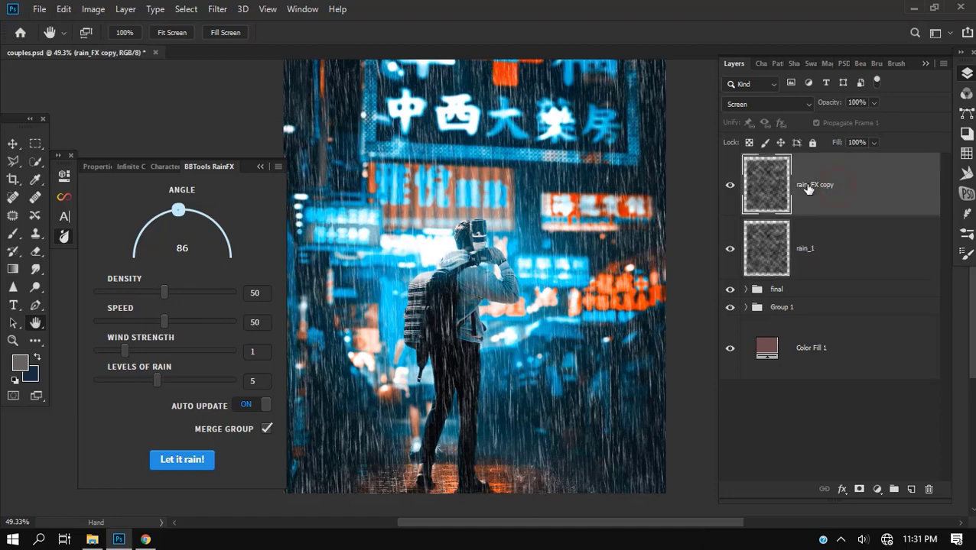
{"action": "double_click", "coordinate": [815, 184]}
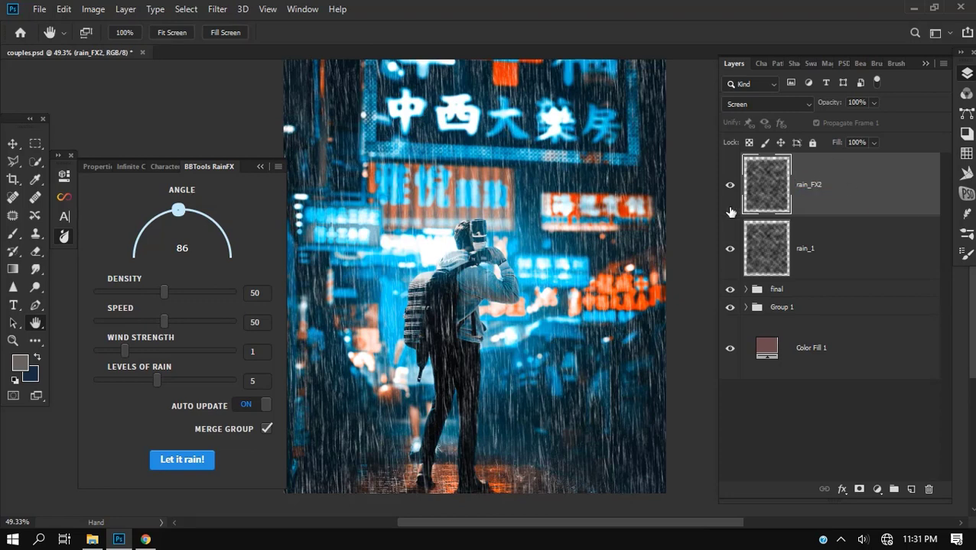
{"action": "left_click", "coordinate": [729, 183]}
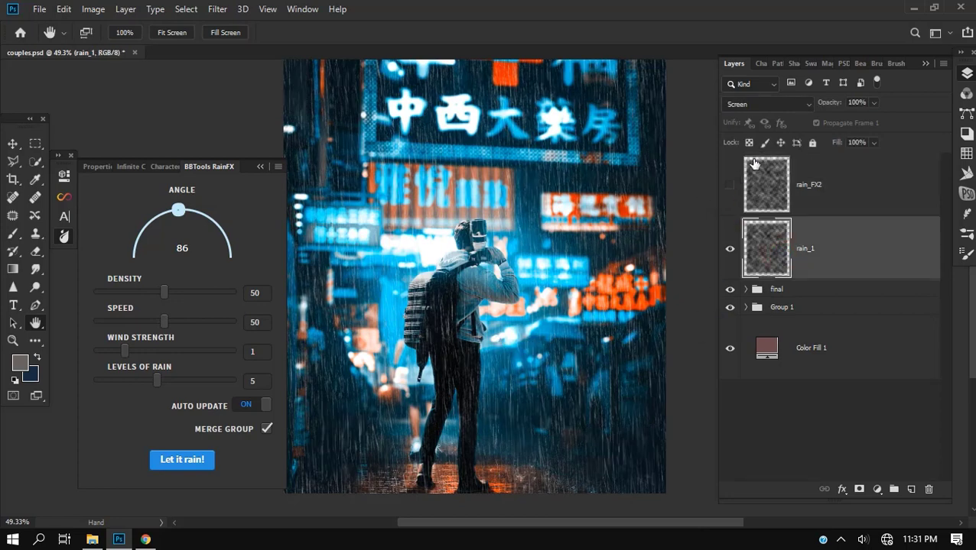
Blend rain_1 with Linear Dodge (Add) and toggle its visibility to compare the effect
{"action": "left_click", "coordinate": [765, 104]}
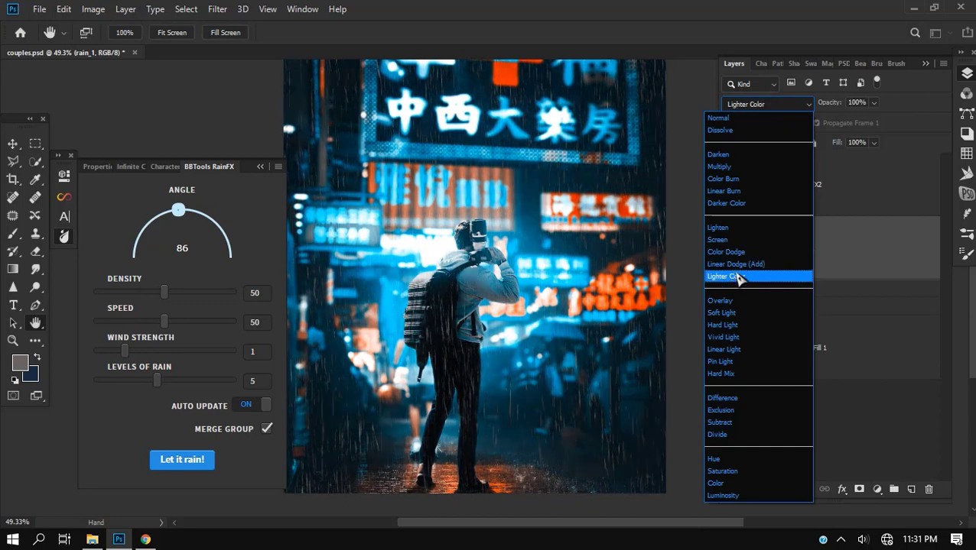
{"action": "left_click", "coordinate": [734, 263]}
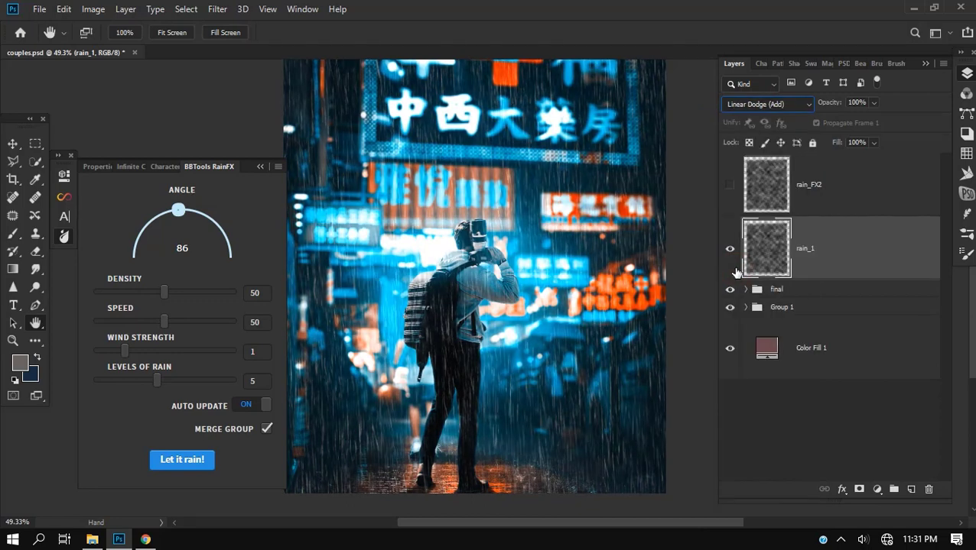
{"action": "left_click", "coordinate": [729, 248]}
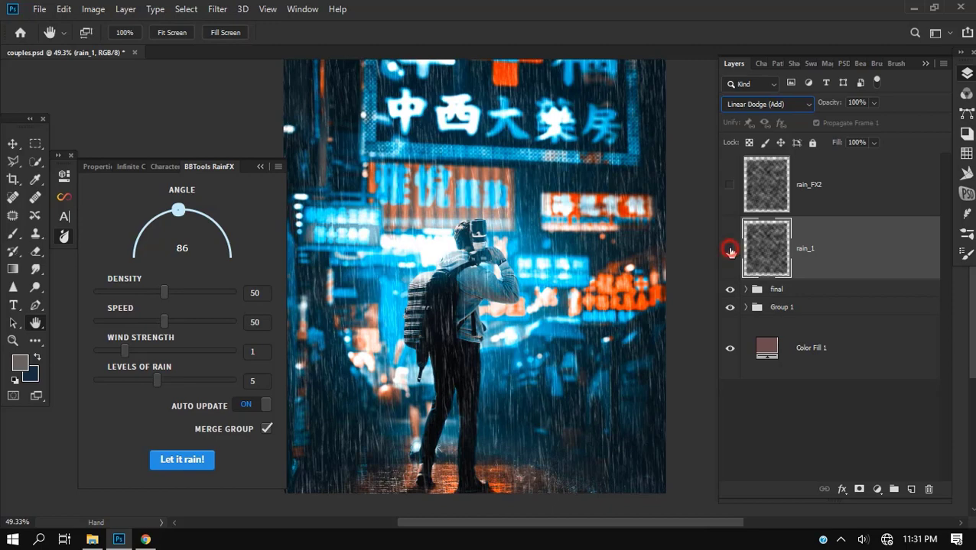
{"action": "left_click", "coordinate": [729, 248]}
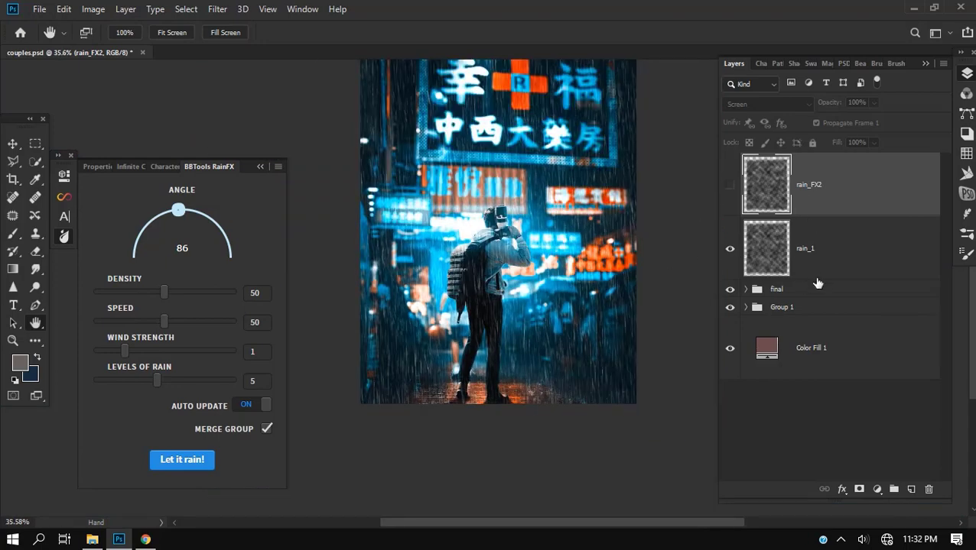
Show rain_FX2, blend it with Color Dodge and lower its opacity to roughly 40-49%
{"action": "left_click", "coordinate": [804, 248]}
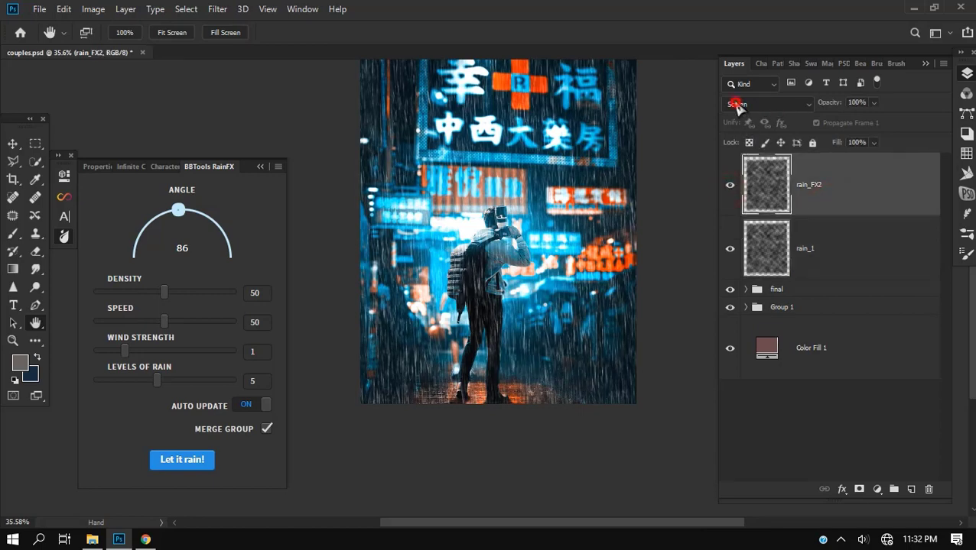
{"action": "left_click", "coordinate": [757, 104]}
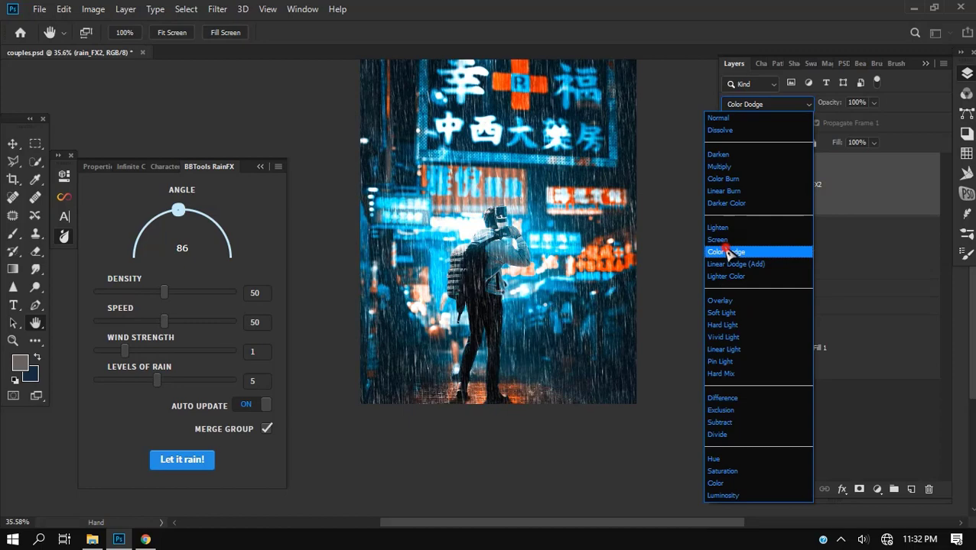
{"action": "left_click", "coordinate": [725, 251]}
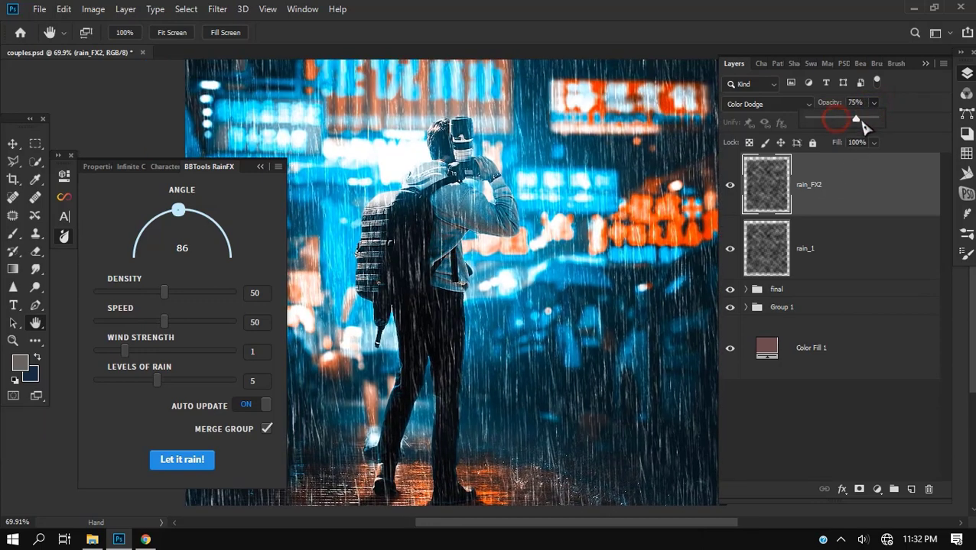
{"action": "left_click_drag", "start_coordinate": [856, 119], "coordinate": [826, 119]}
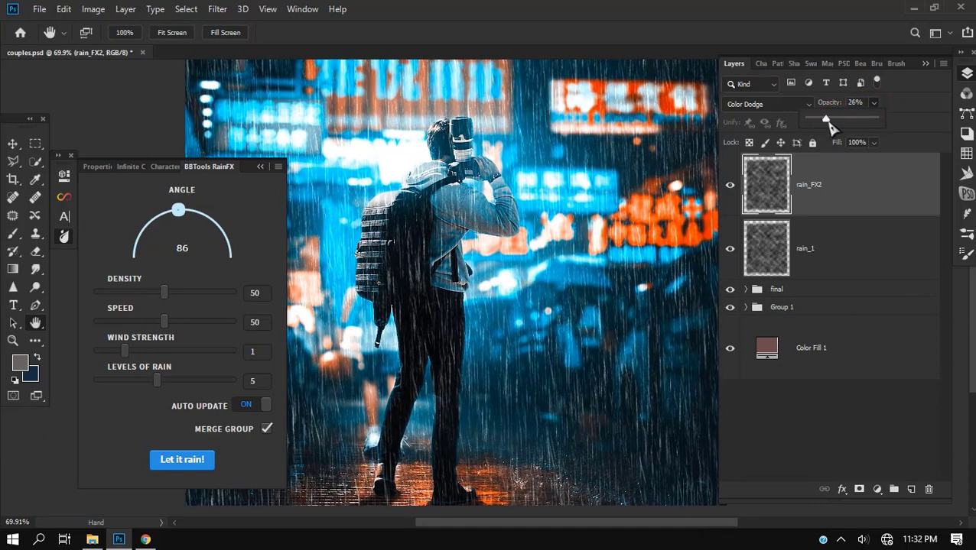
{"action": "left_click_drag", "start_coordinate": [826, 116], "coordinate": [838, 116]}
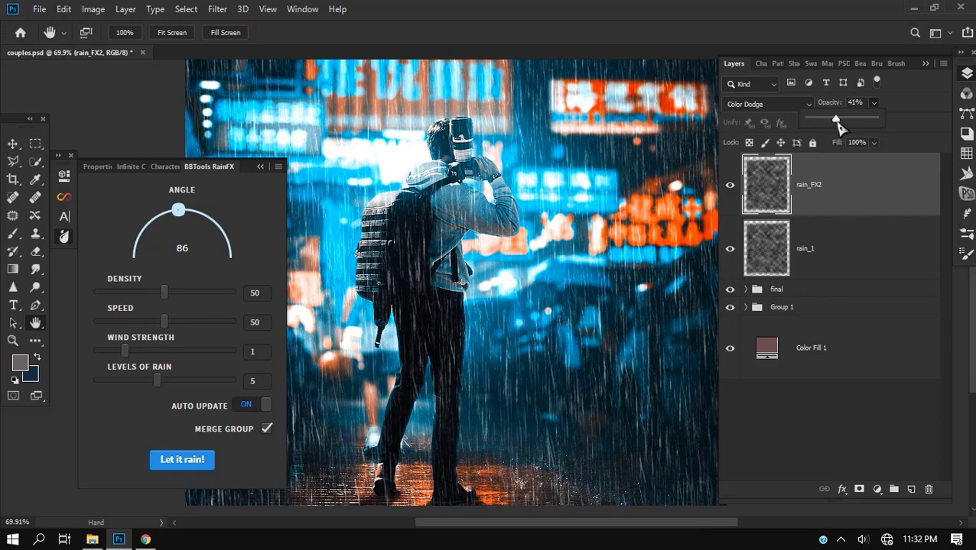
{"action": "left_click_drag", "start_coordinate": [833, 119], "coordinate": [841, 119]}
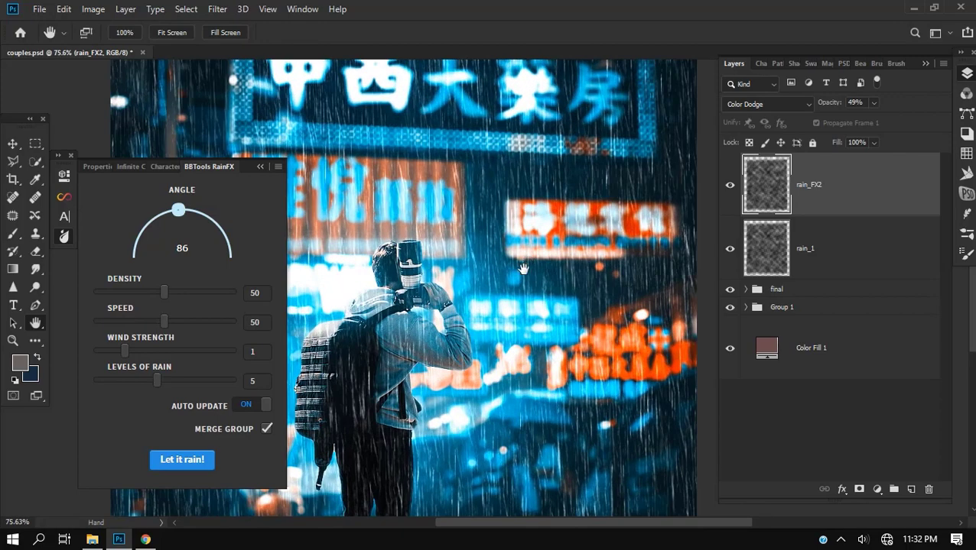
Add a Levels adjustment layer above rain_1, clipped to it
{"action": "left_click", "coordinate": [804, 248]}
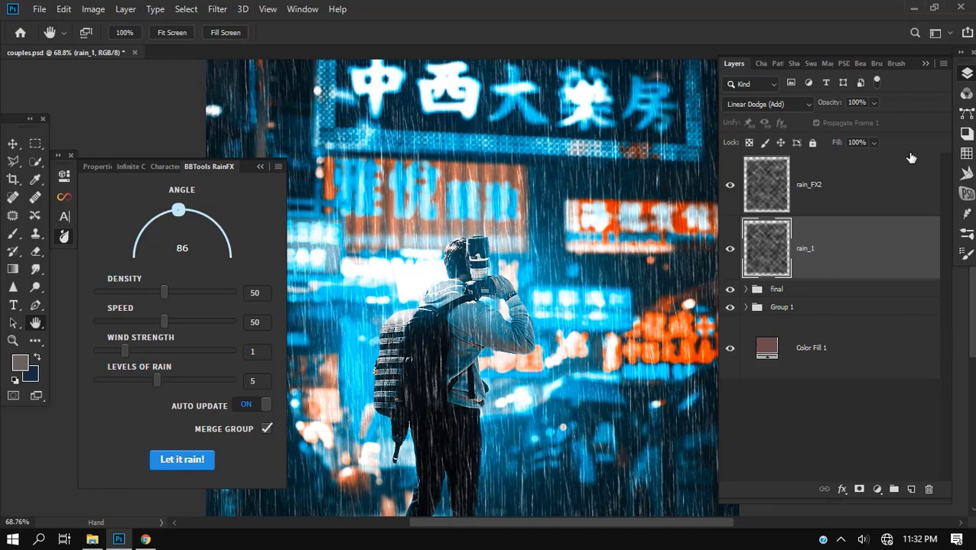
{"action": "left_click", "coordinate": [877, 489]}
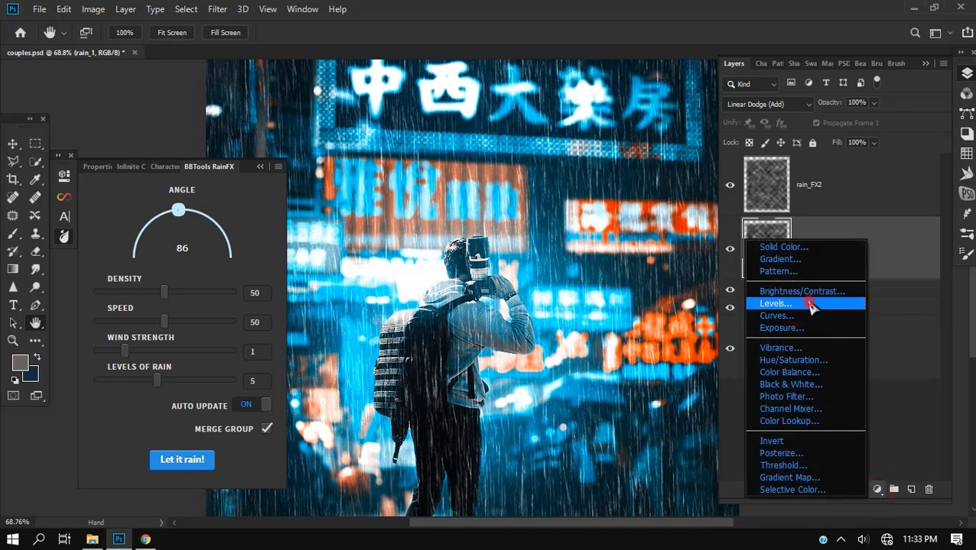
{"action": "left_click", "coordinate": [775, 303]}
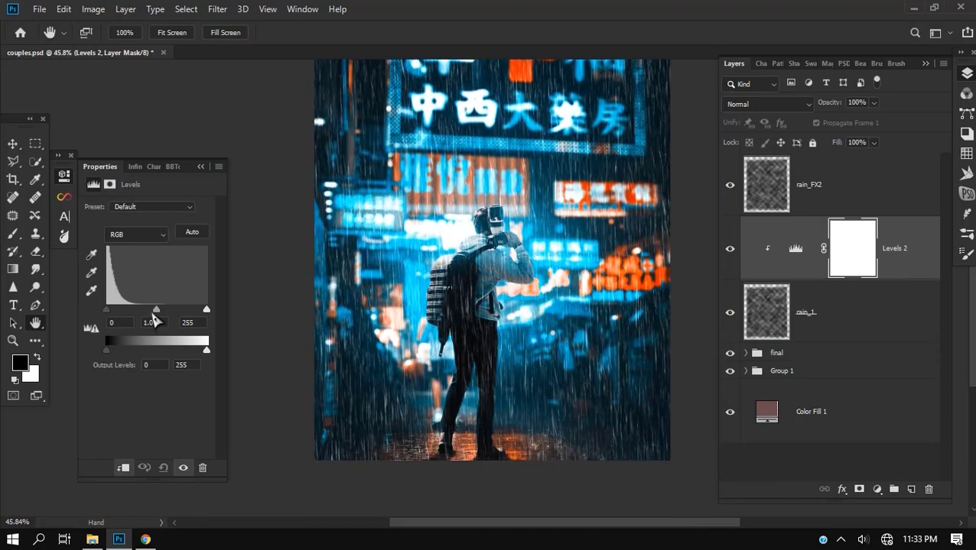
Tune the Levels midtone slider back and forth to settle the rain streaks' strength
{"action": "left_click_drag", "start_coordinate": [156, 309], "coordinate": [149, 308]}
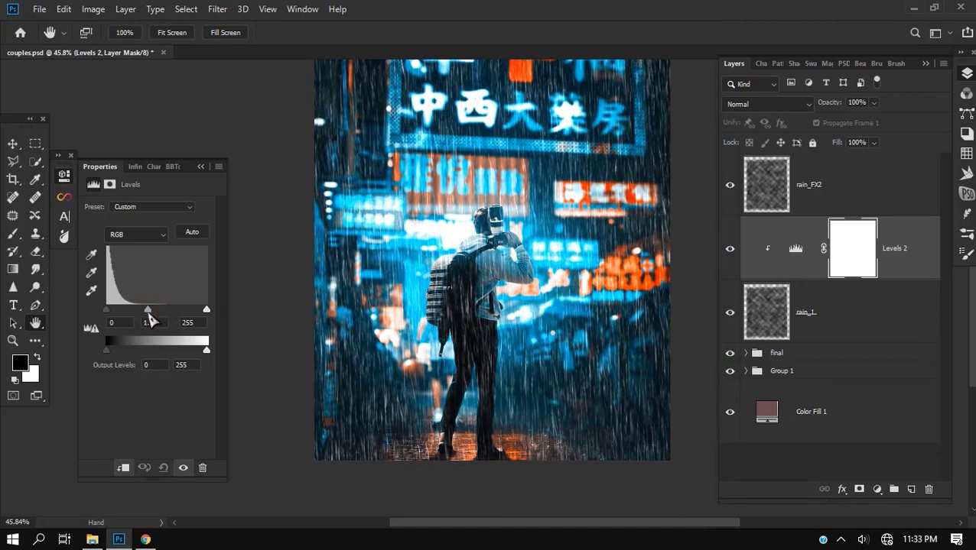
{"action": "left_click_drag", "start_coordinate": [149, 309], "coordinate": [136, 308]}
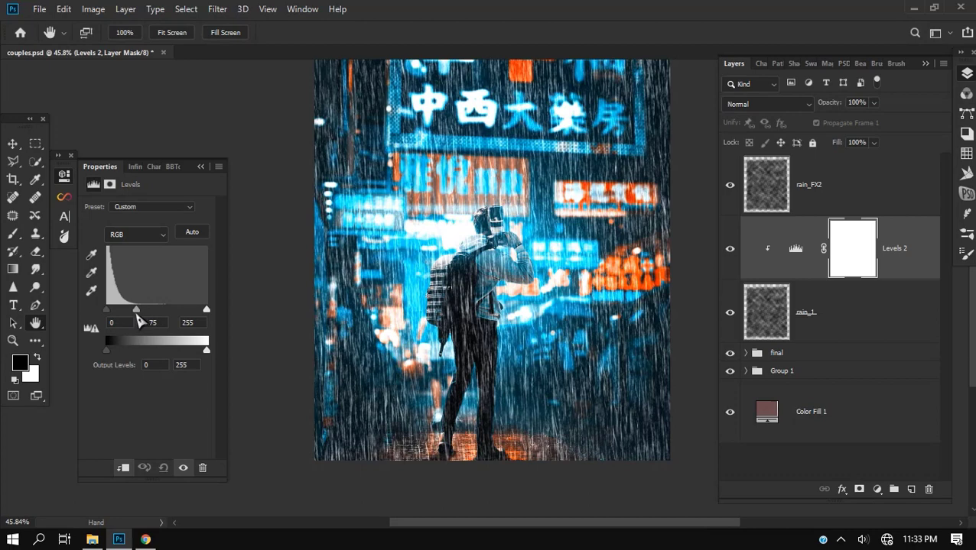
{"action": "left_click_drag", "start_coordinate": [136, 310], "coordinate": [126, 310]}
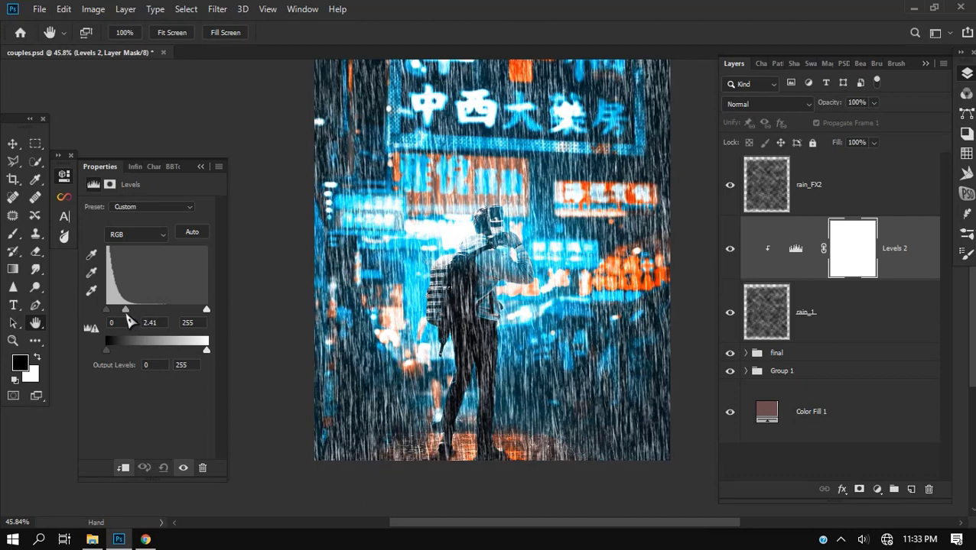
{"action": "left_click_drag", "start_coordinate": [126, 309], "coordinate": [139, 309]}
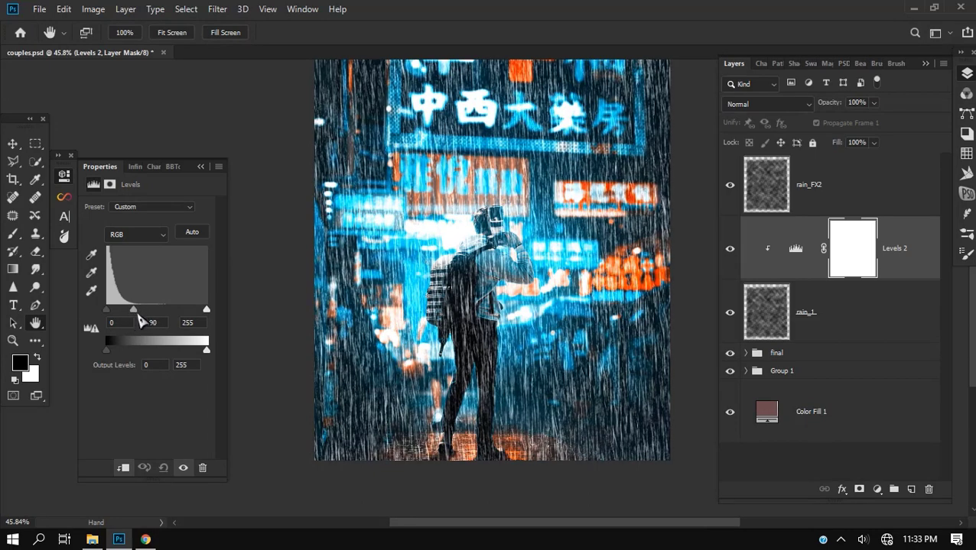
{"action": "left_click_drag", "start_coordinate": [131, 308], "coordinate": [177, 309]}
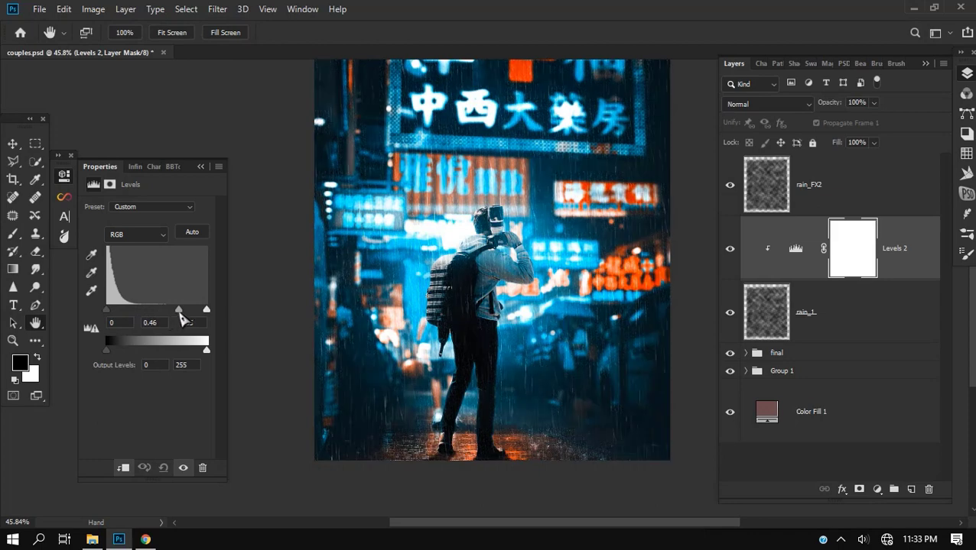
{"action": "left_click_drag", "start_coordinate": [177, 309], "coordinate": [136, 309]}
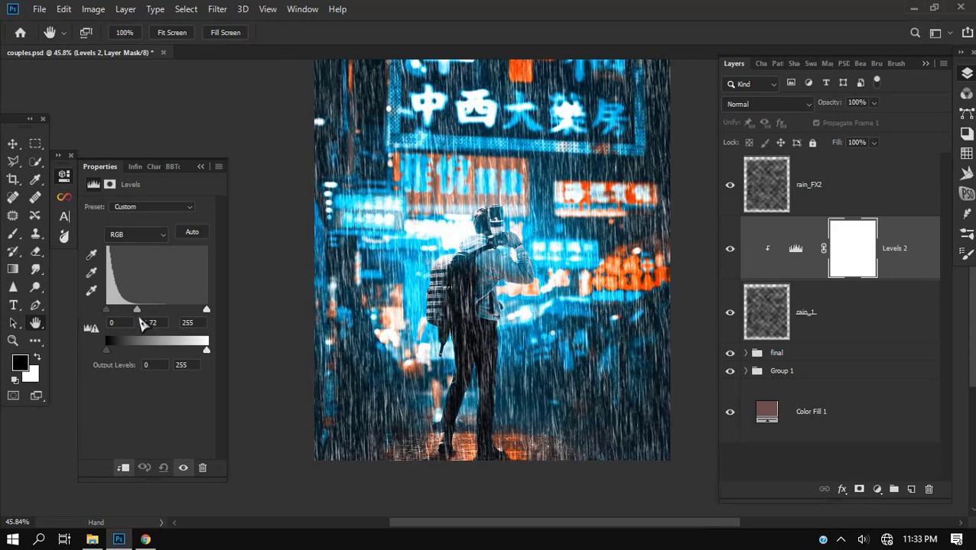
{"action": "left_click_drag", "start_coordinate": [136, 309], "coordinate": [159, 308]}
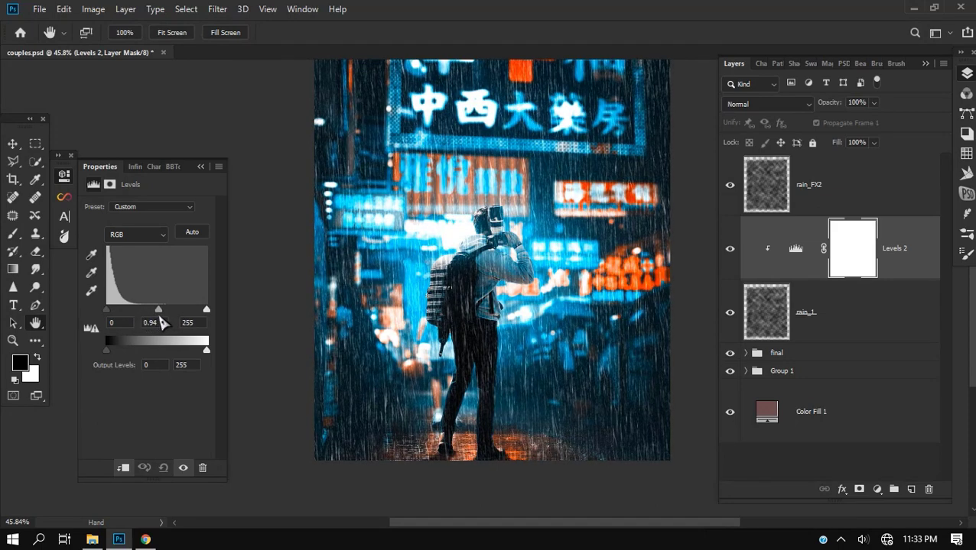
{"action": "left_click_drag", "start_coordinate": [159, 309], "coordinate": [150, 309]}
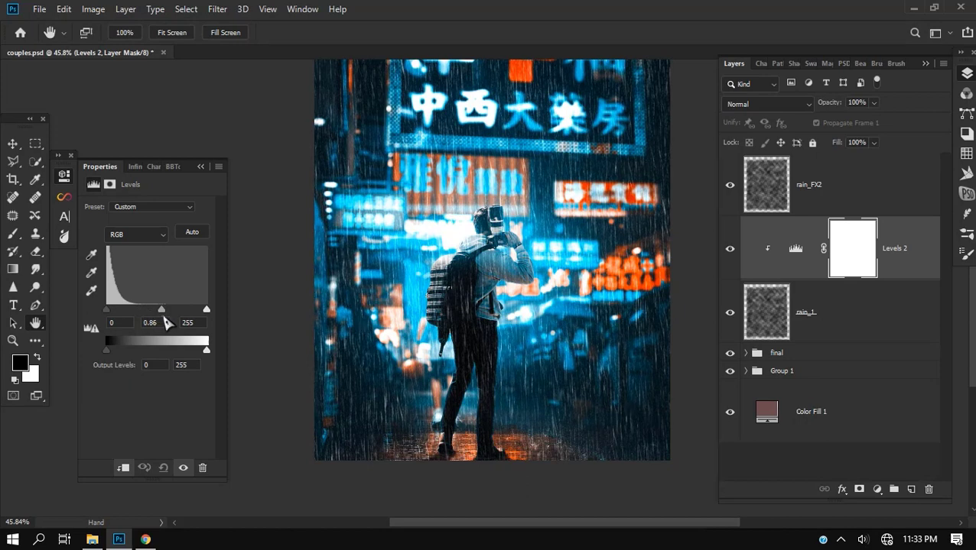
{"action": "left_click_drag", "start_coordinate": [159, 309], "coordinate": [148, 309]}
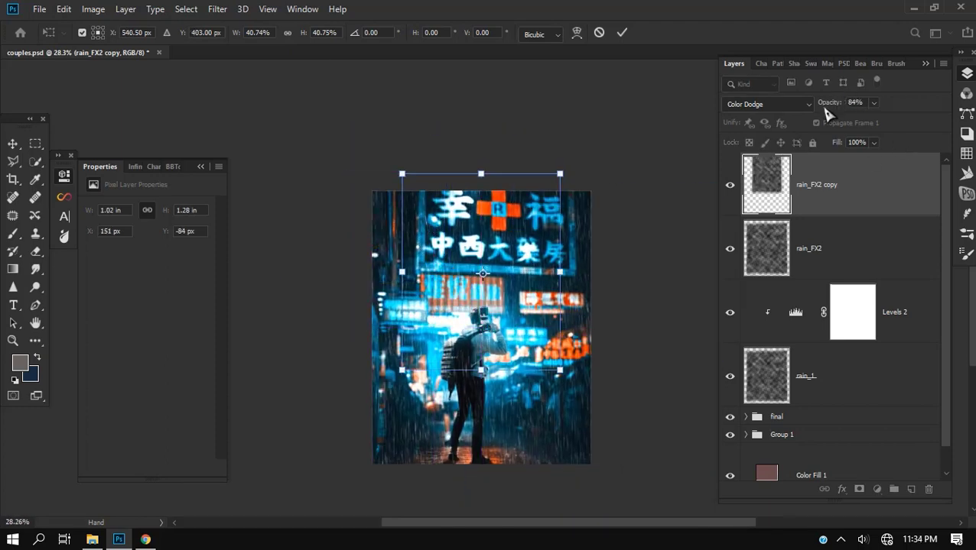
Blend the scaled-down rain_FX2 copy over the man with Screen
{"action": "left_click", "coordinate": [767, 104]}
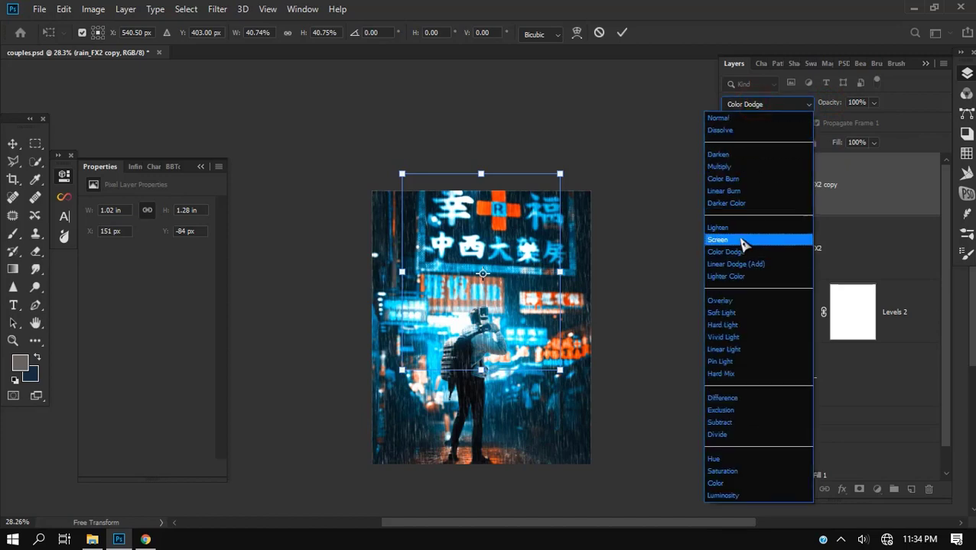
{"action": "left_click", "coordinate": [715, 238]}
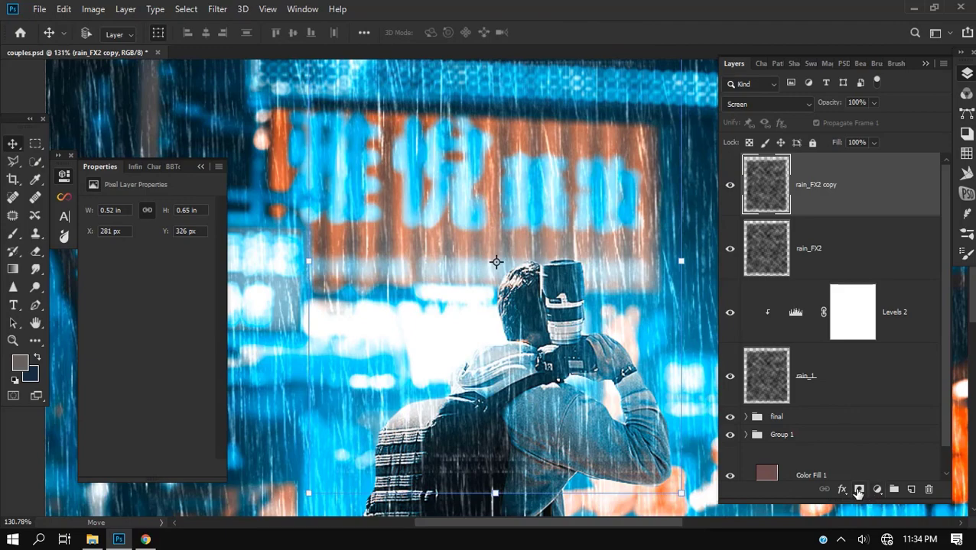
Add a black mask to the rain copy and paint rain back over the man's shoulder, backpack and arms
{"action": "left_click", "coordinate": [859, 489]}
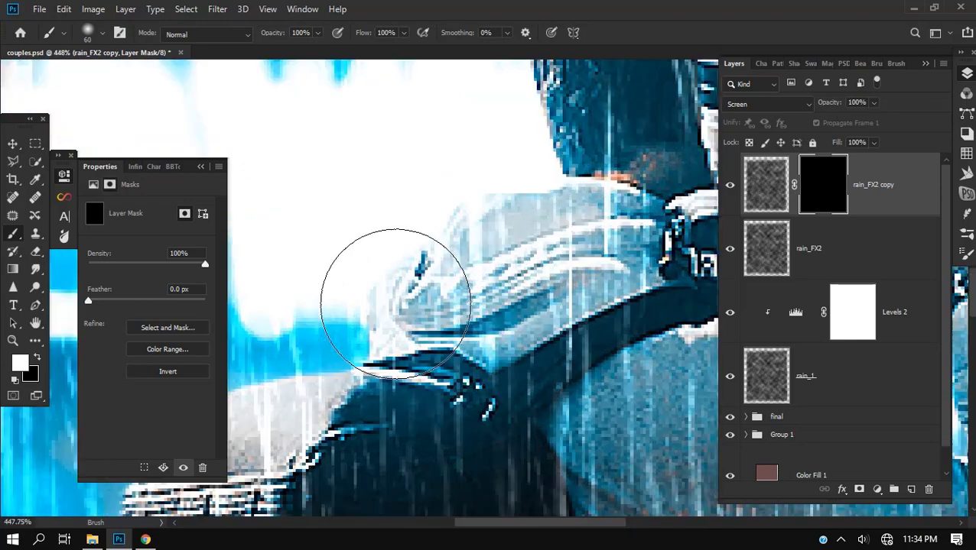
{"action": "left_click_drag", "start_coordinate": [395, 306], "coordinate": [336, 316]}
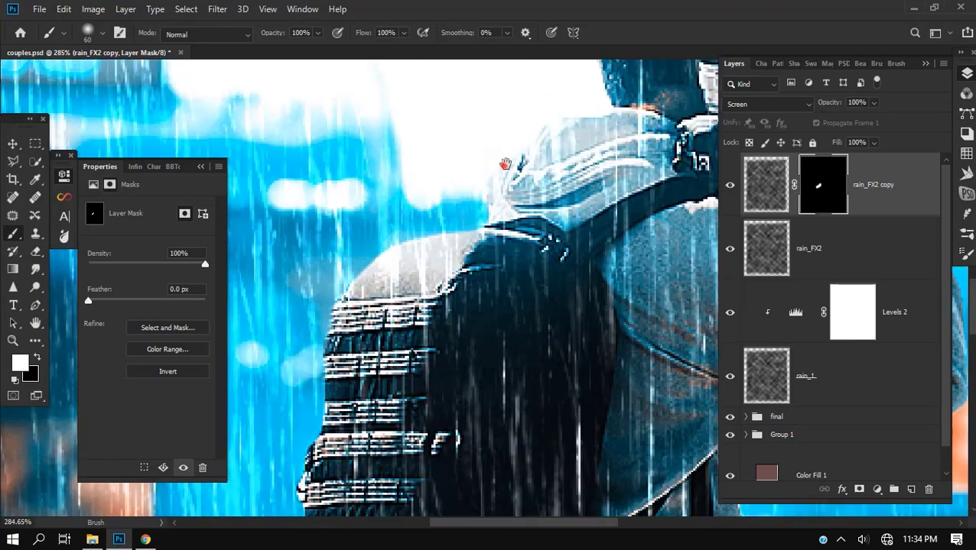
{"action": "left_click_drag", "start_coordinate": [505, 165], "coordinate": [528, 206]}
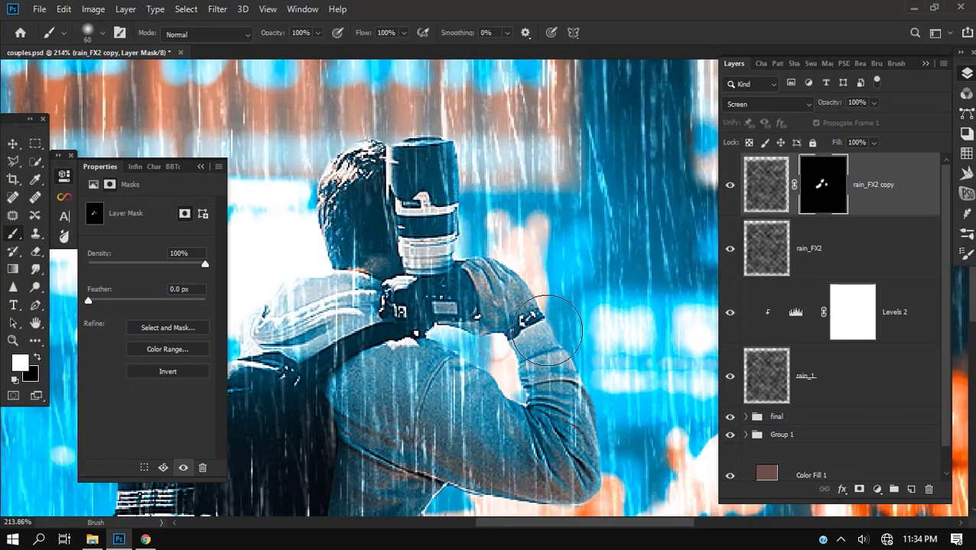
{"action": "left_click_drag", "start_coordinate": [546, 330], "coordinate": [405, 146]}
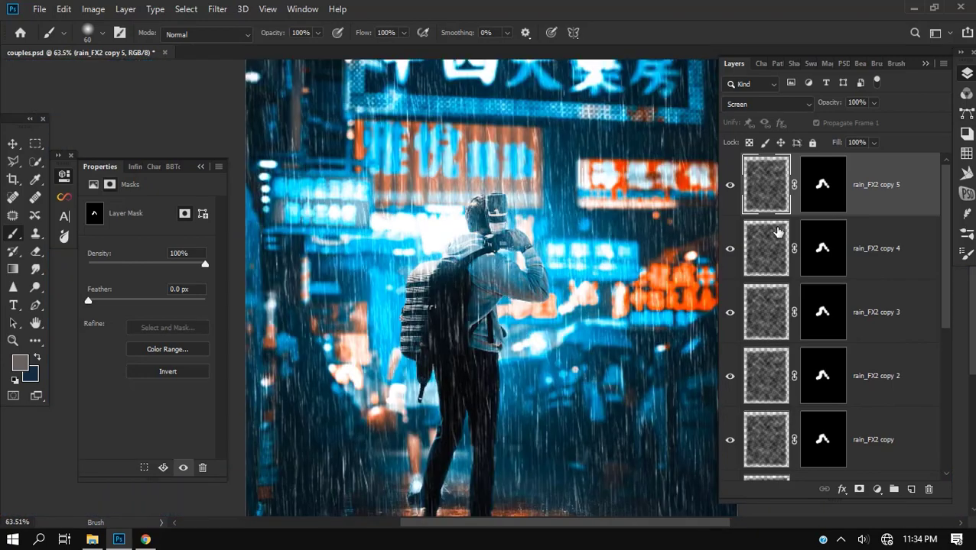
Toggle Group 3 of masked rain copies off and on to compare the effect
{"action": "scroll", "scroll_direction": "down", "scroll_amount": 3}
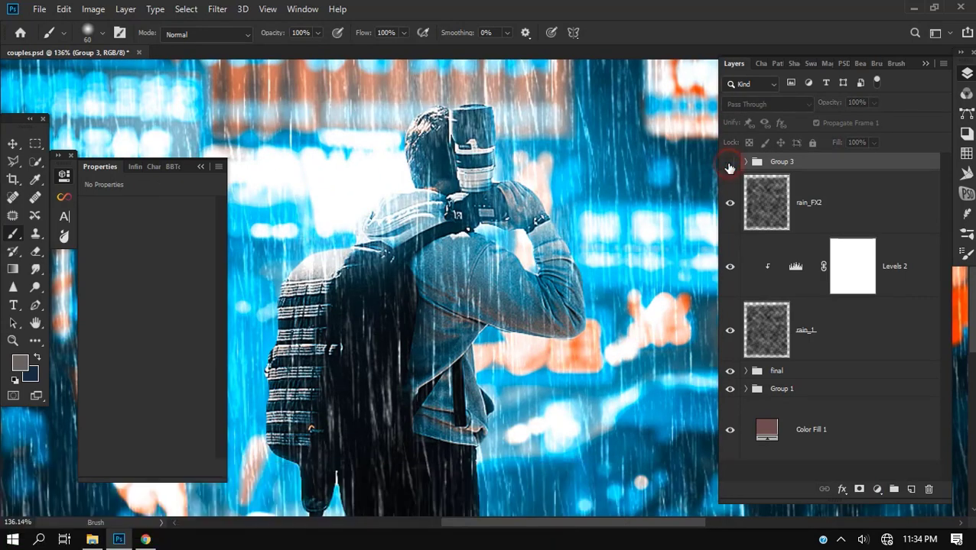
{"action": "left_click", "coordinate": [731, 162]}
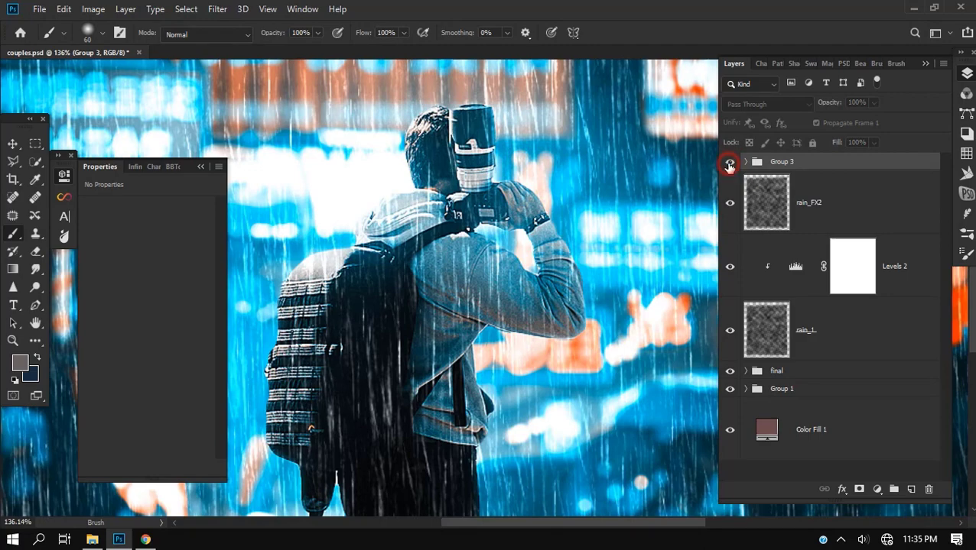
{"action": "left_click", "coordinate": [729, 162]}
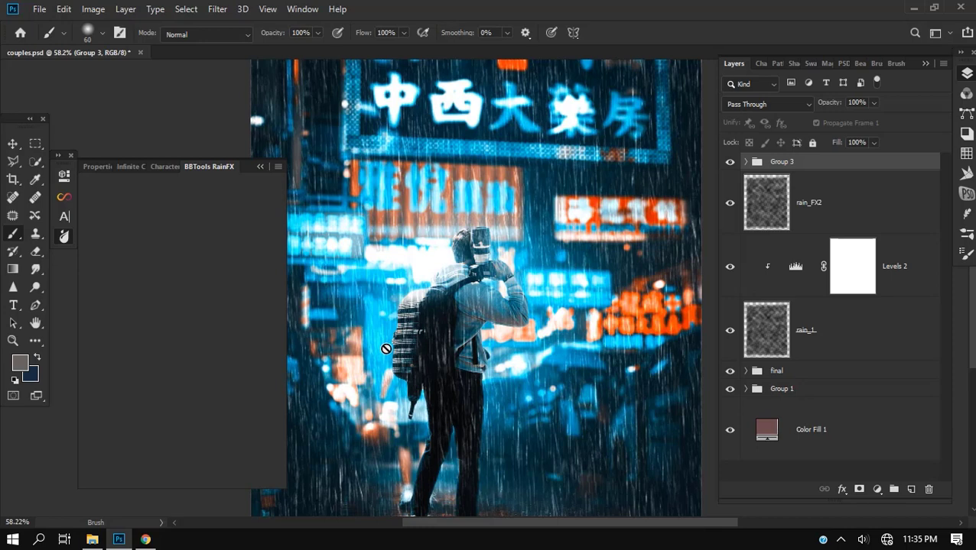
Show the BBTools RainFX panel with its angle, density and rain level controls
{"action": "left_click", "coordinate": [208, 167]}
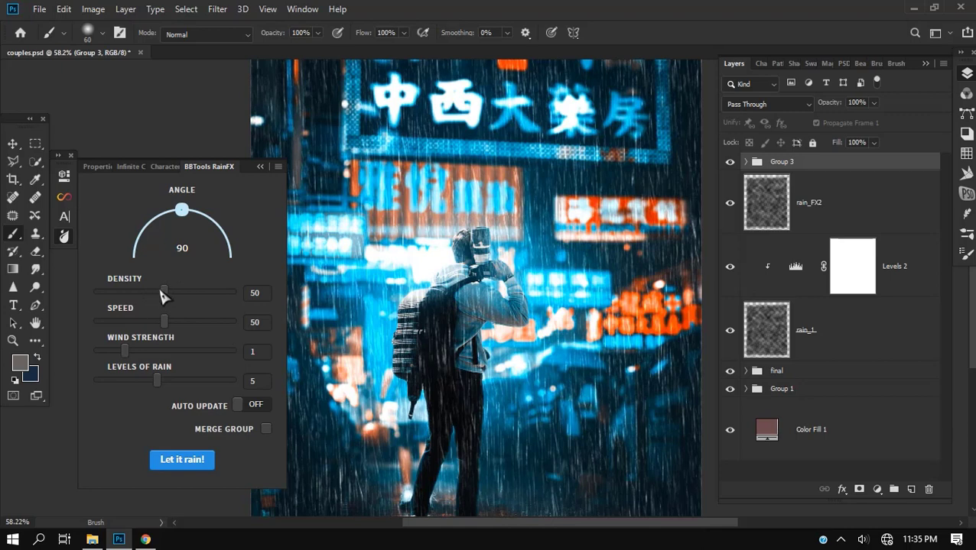
{"action": "mouse_move", "coordinate": [156, 359]}
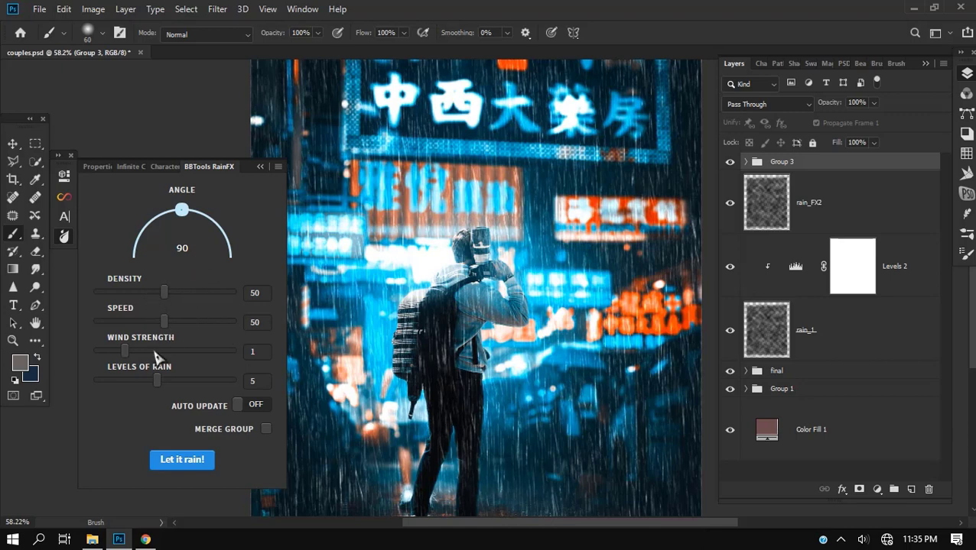